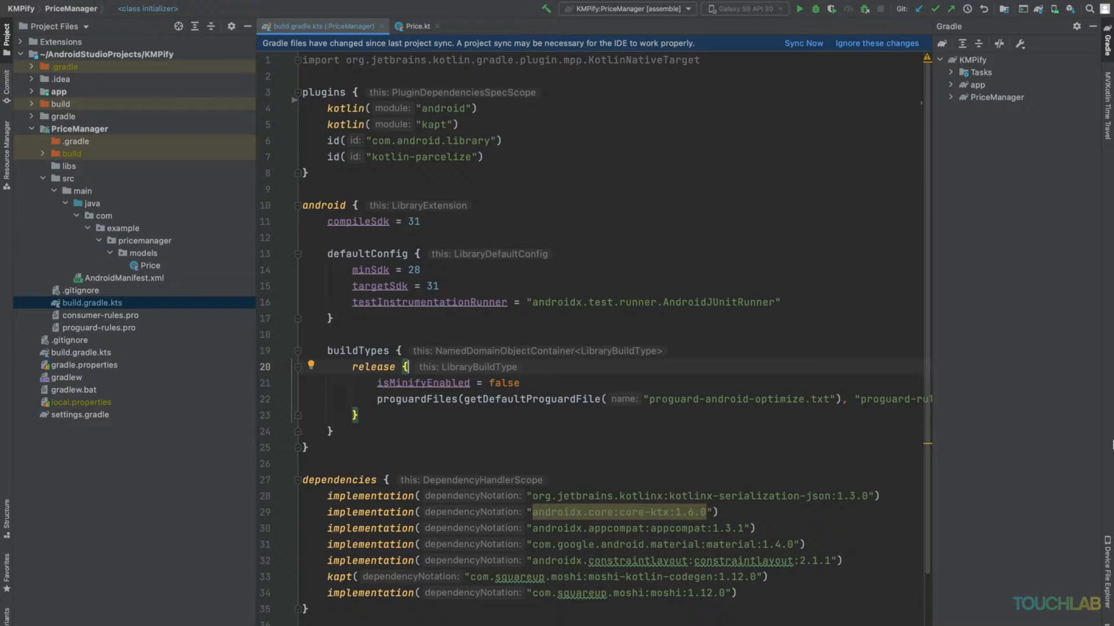
Replace kotlin("android") with kotlin("multiplatform"), removing kapt and the moshi-kotlin-codegen dependency.
double_click(443, 108)
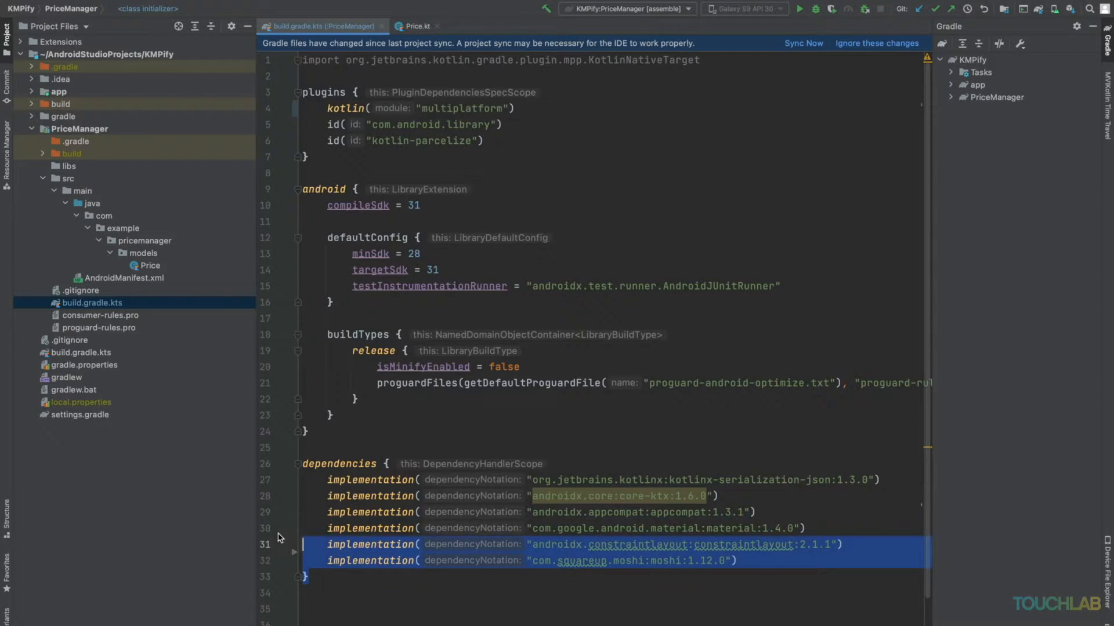
Comment out the old dependencies and start a kotlin block with android() and ios() targets.
key(ctrl+slash)
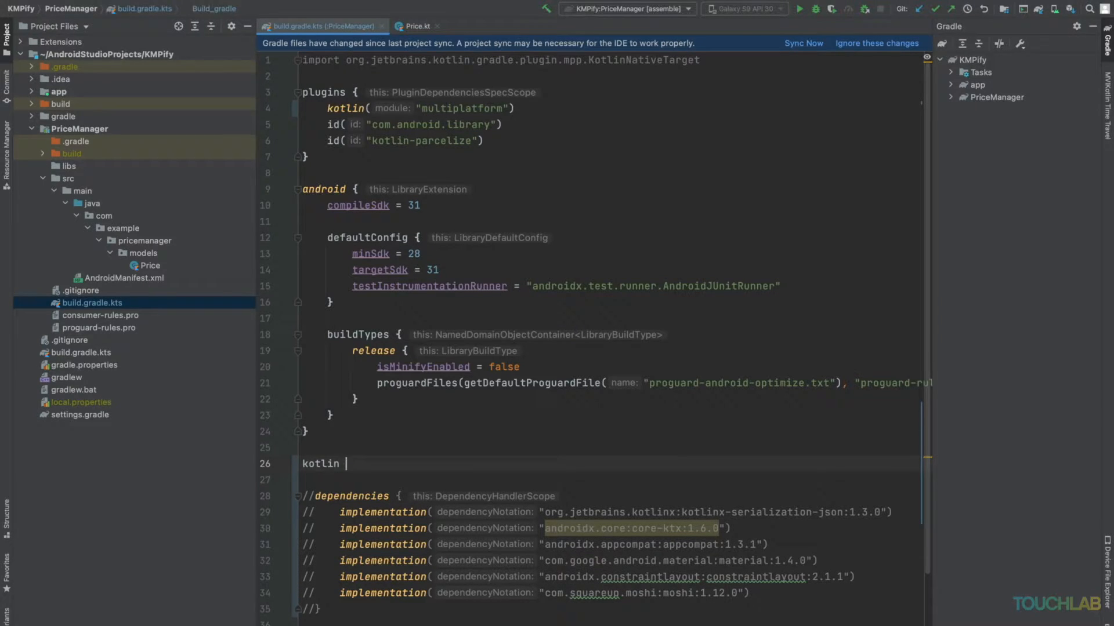
text({)
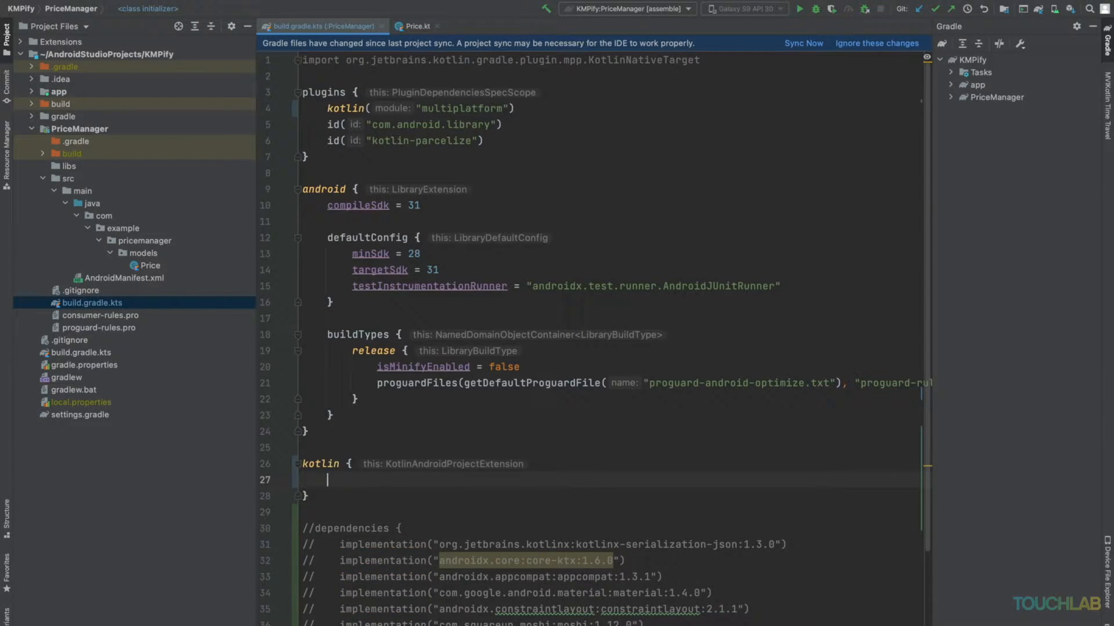
text(android())
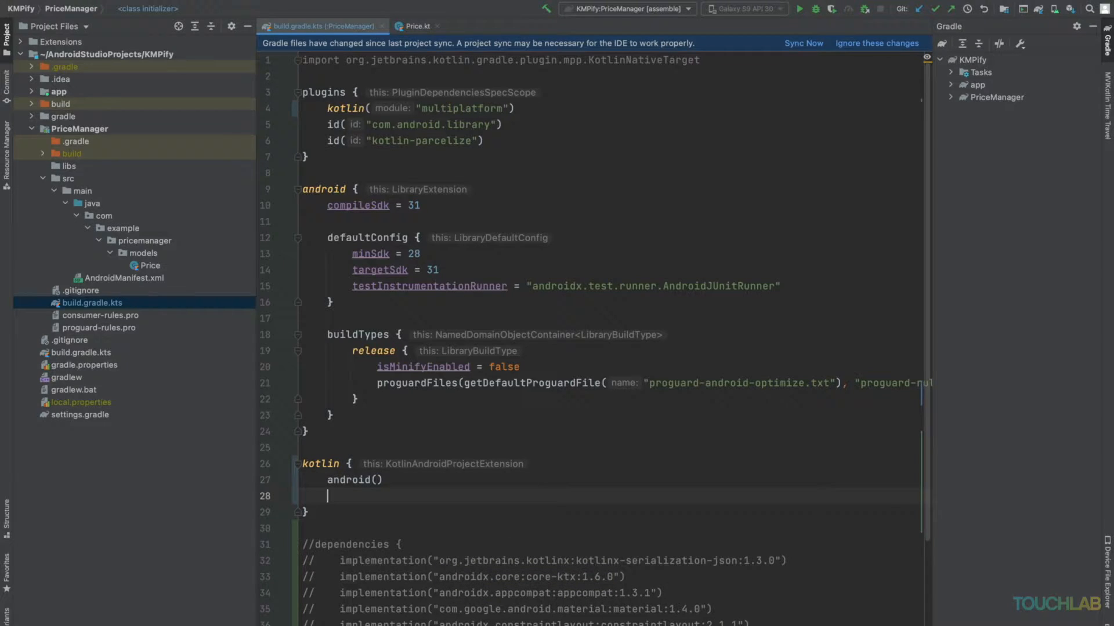
text(ios())
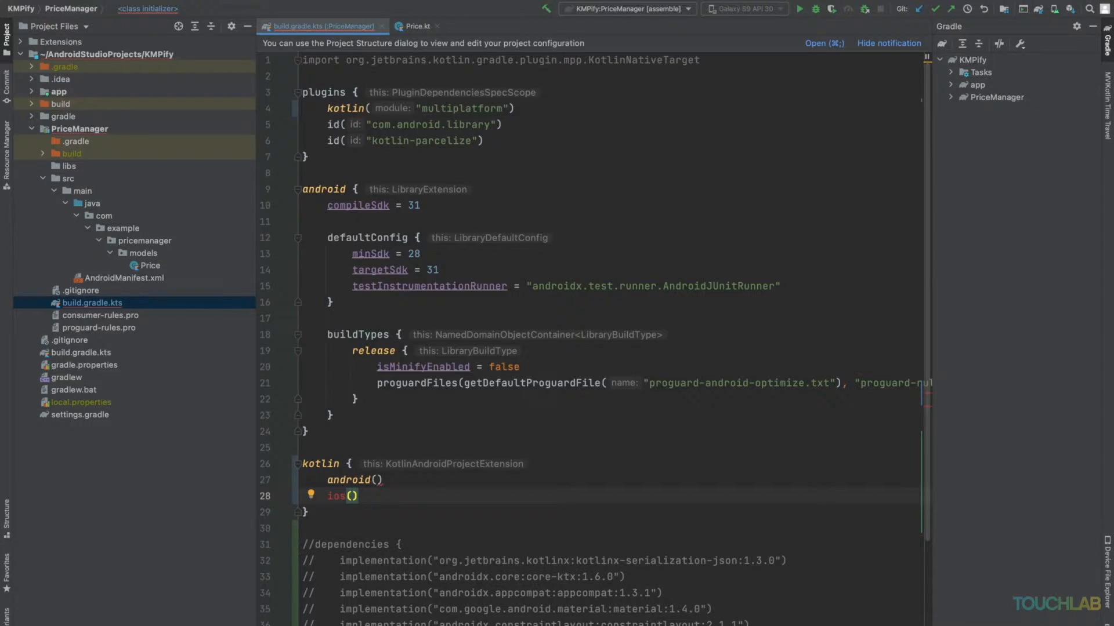
Add sourceSets with commonMain, androidMain and iosMain 'by getting', each with a dependencies block.
click(358, 496)
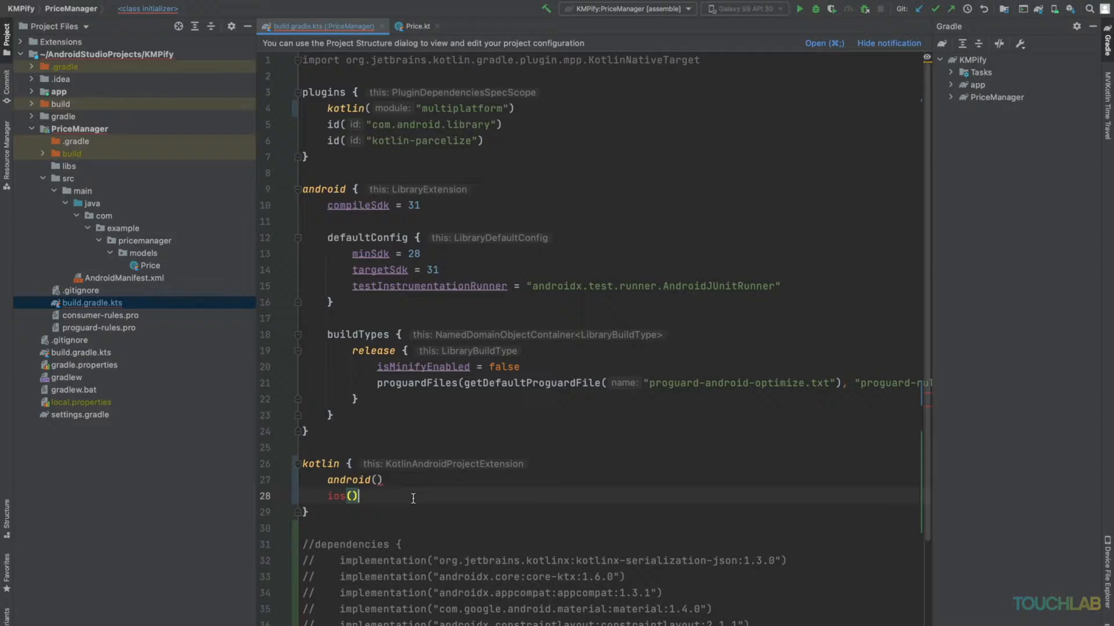
text(val)
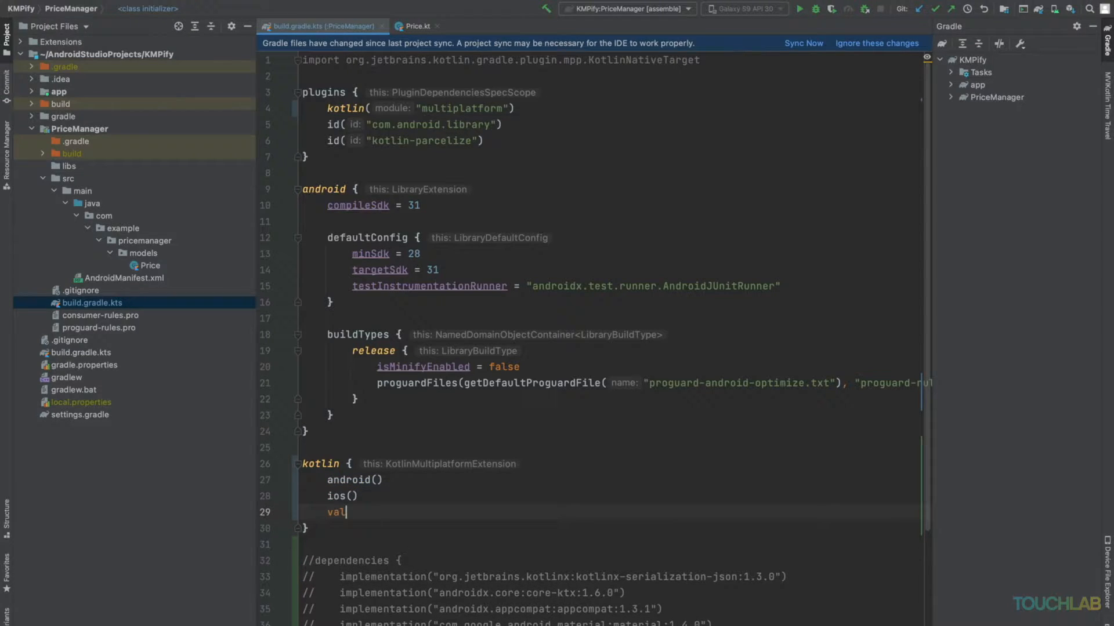
text(sourceSets {)
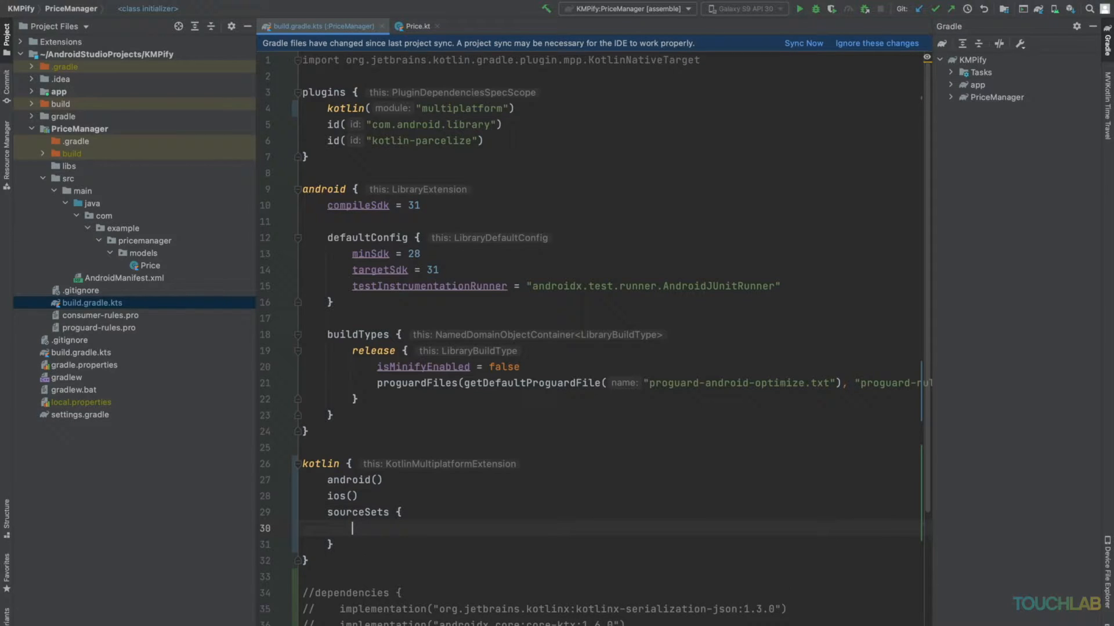
text(val common)
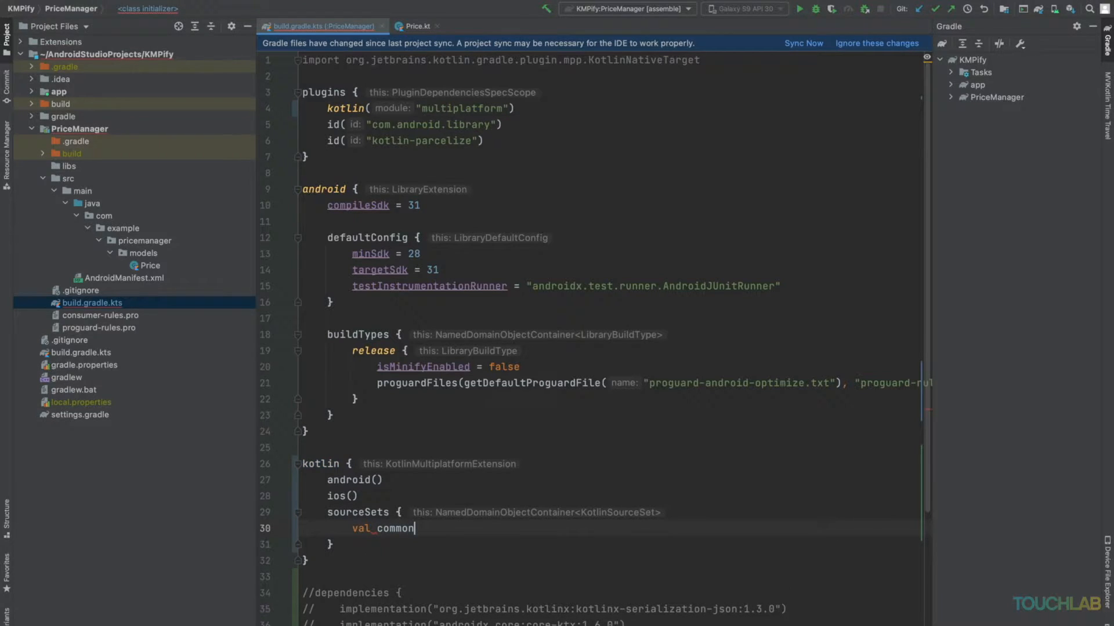
text(Main by getting {)
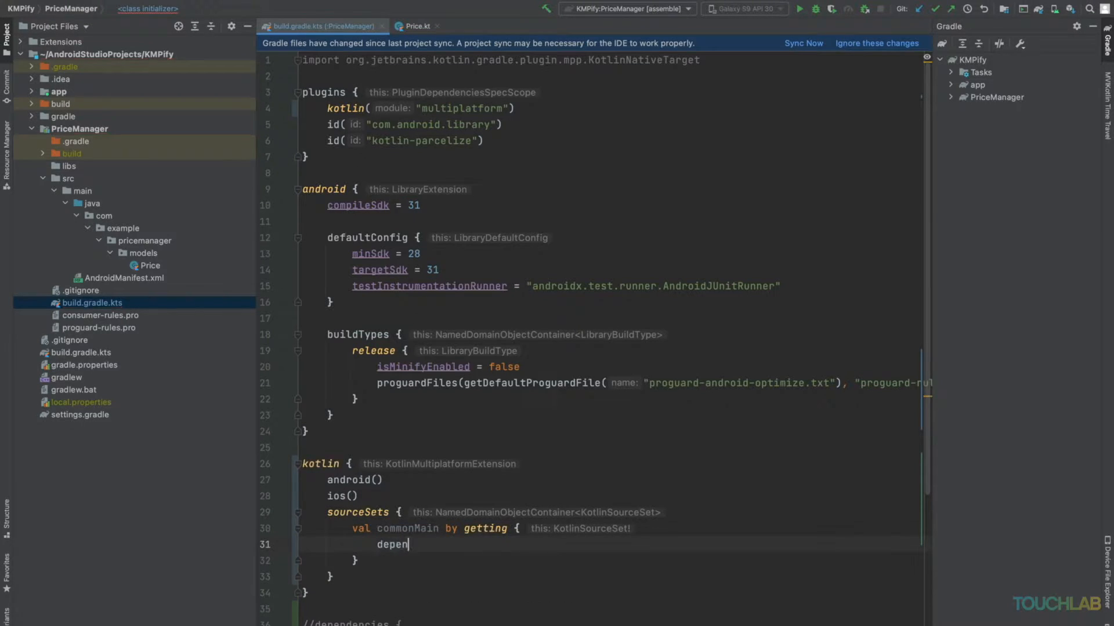
text(dencies)
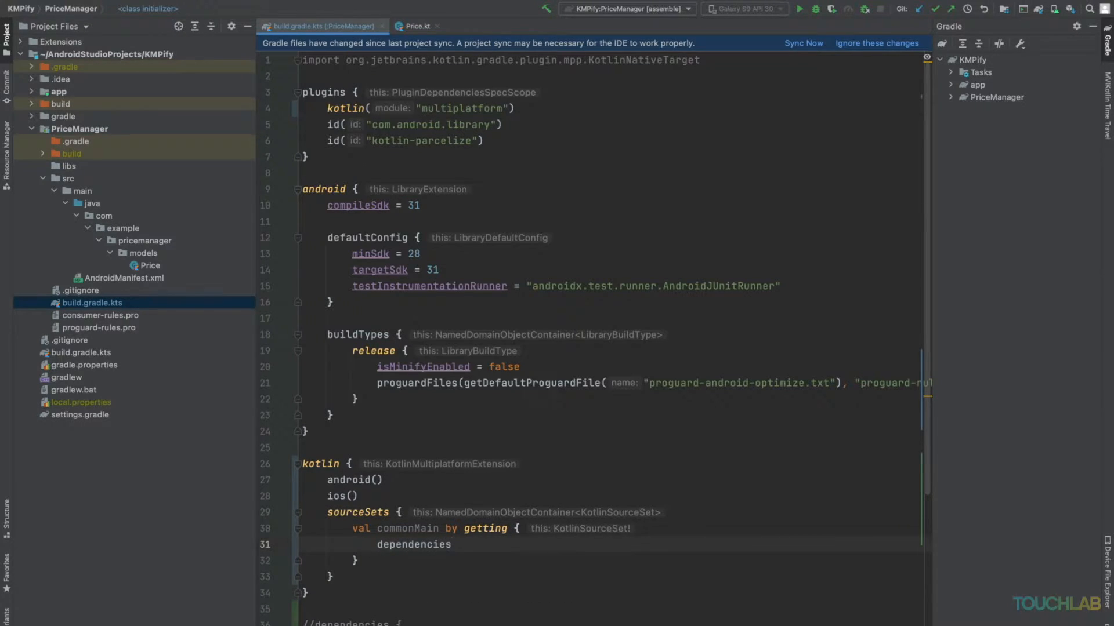
text({ })
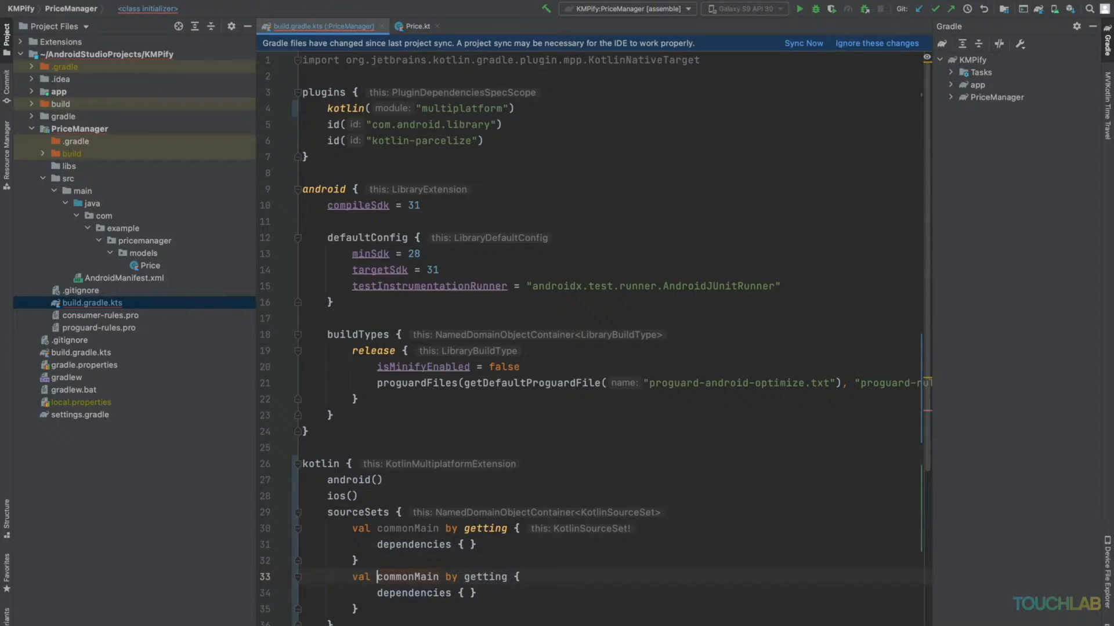
key(Backspace)
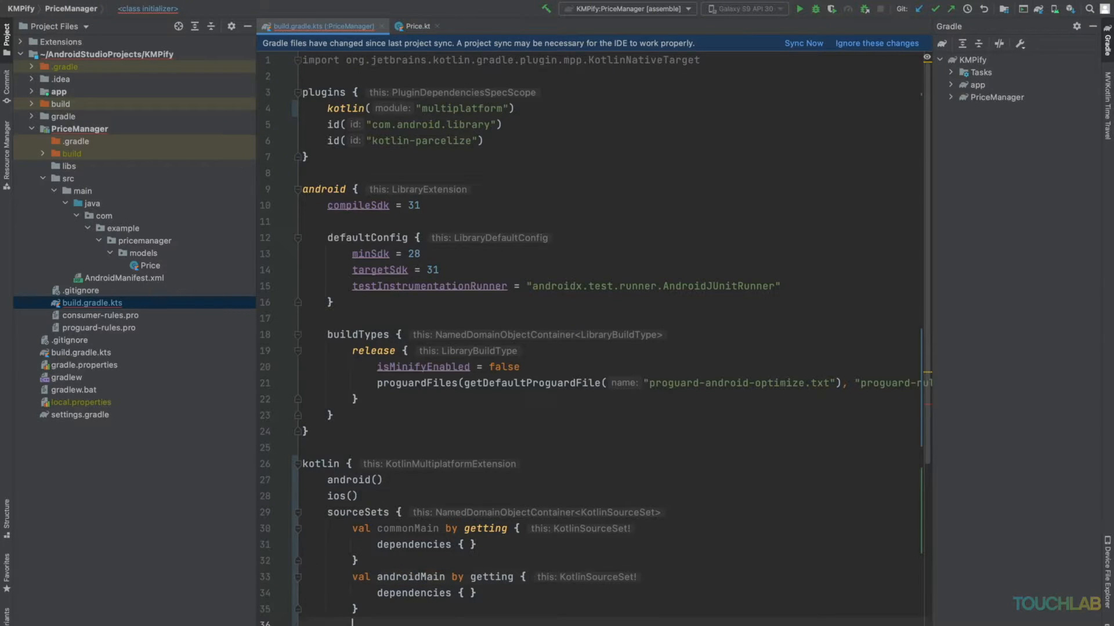
scroll(down, 3)
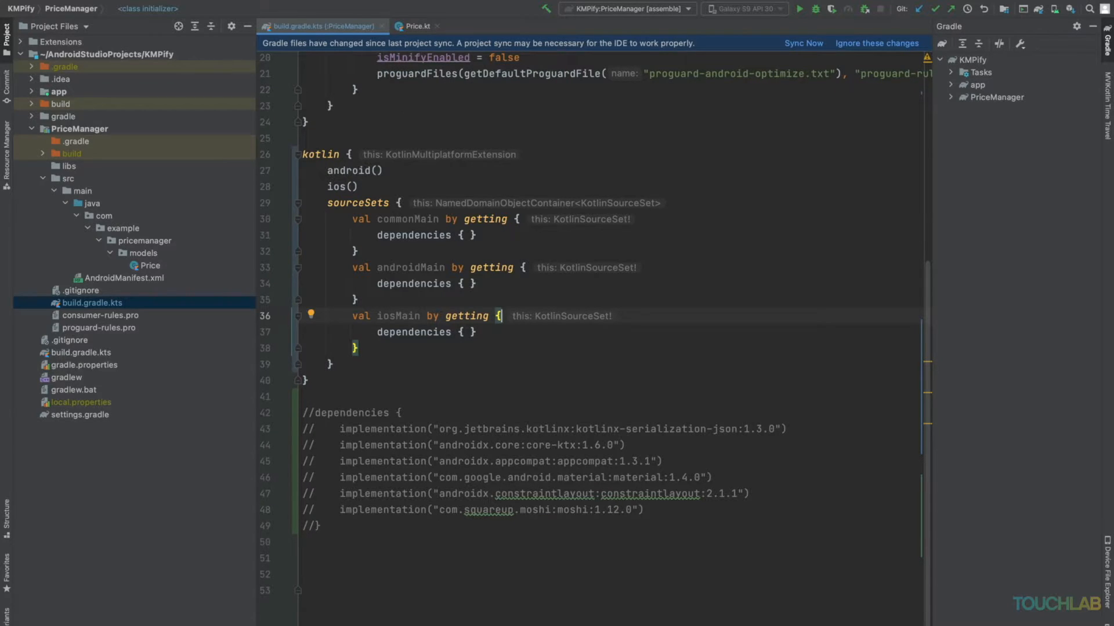
Cut the commented dependency lines into androidMain's dependencies { } block and uncomment them.
drag(301, 429, 321, 528)
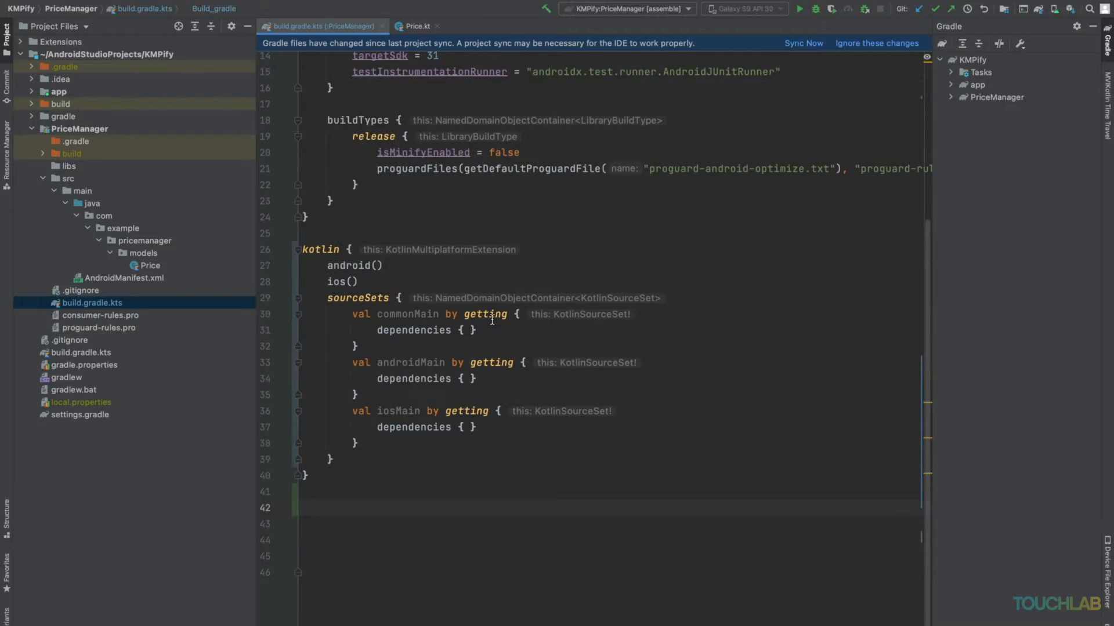
double_click(414, 329)
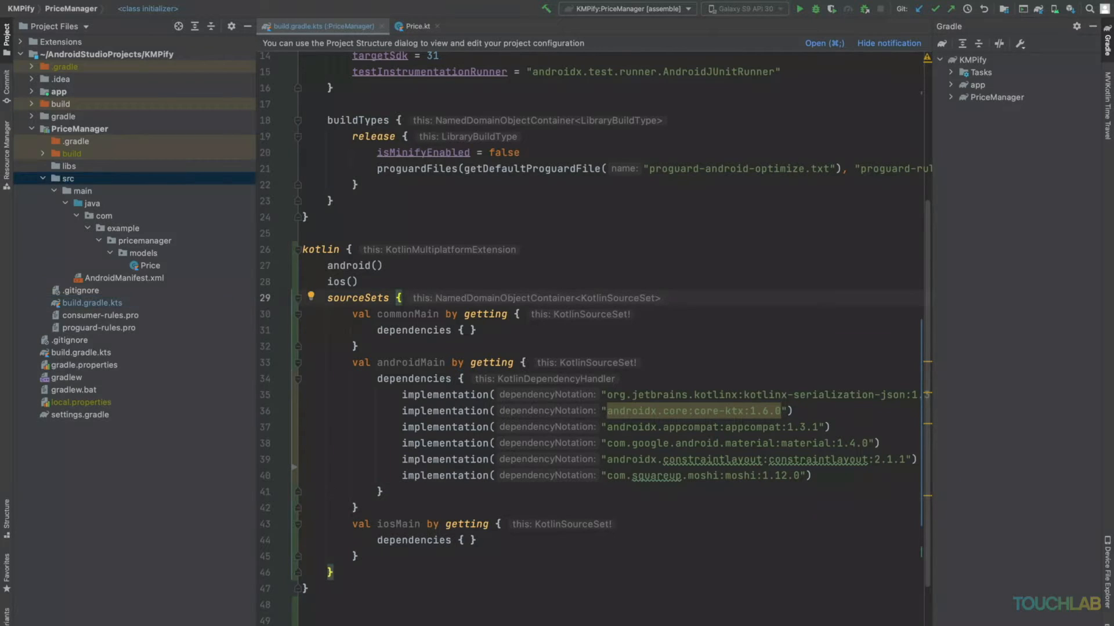
Create the commonMain/kotlin/com/example/pricemanager/models directory under PriceManager's src folder.
right_click(66, 178)
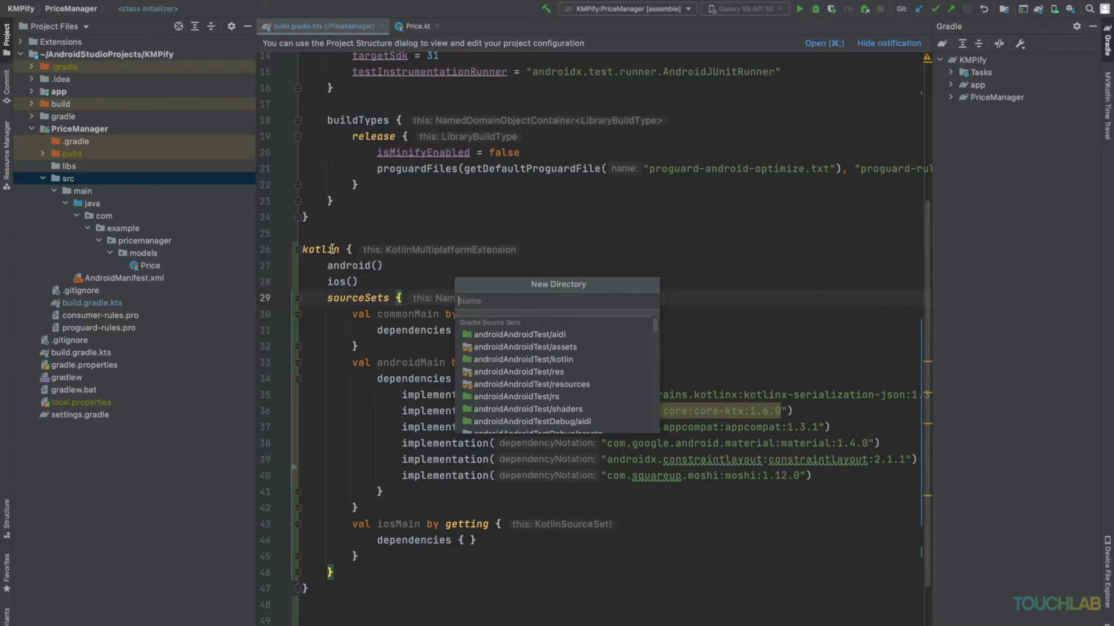
text(commonMain/kotlin/com/exampl)
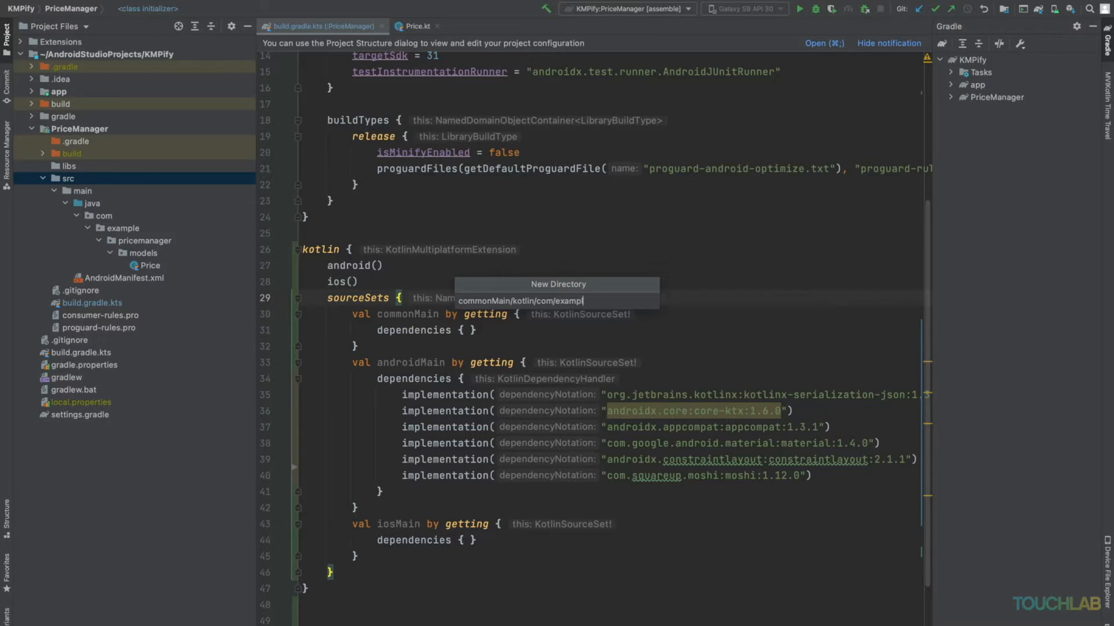
text(pricemanager)
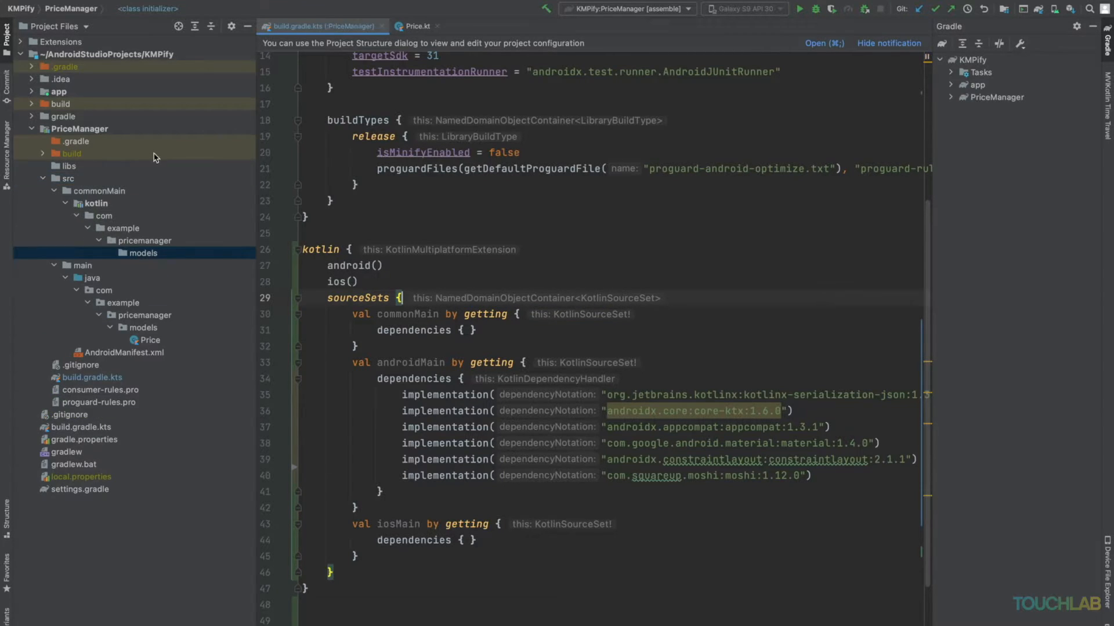
right_click(68, 178)
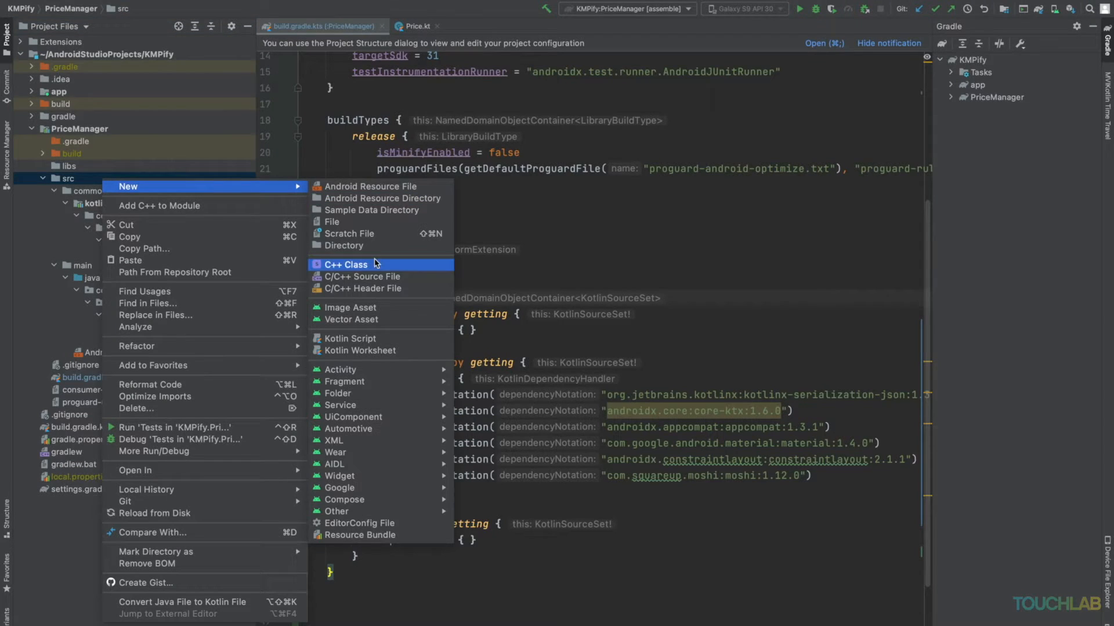
click(343, 246)
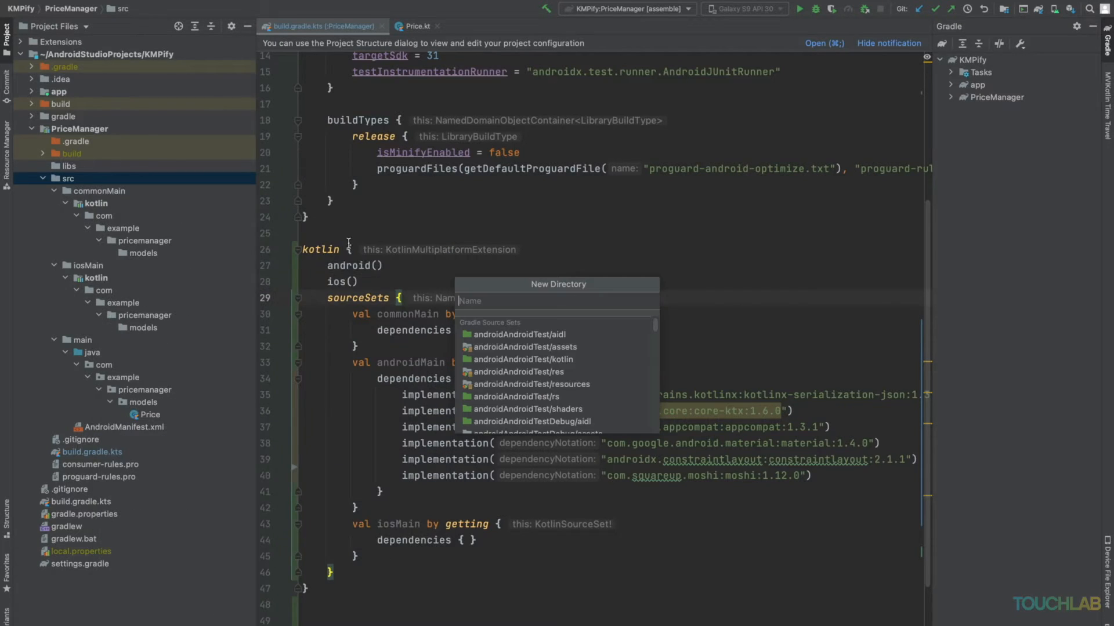
text(commonMain/kotlin/com/example/pricemanager/models)
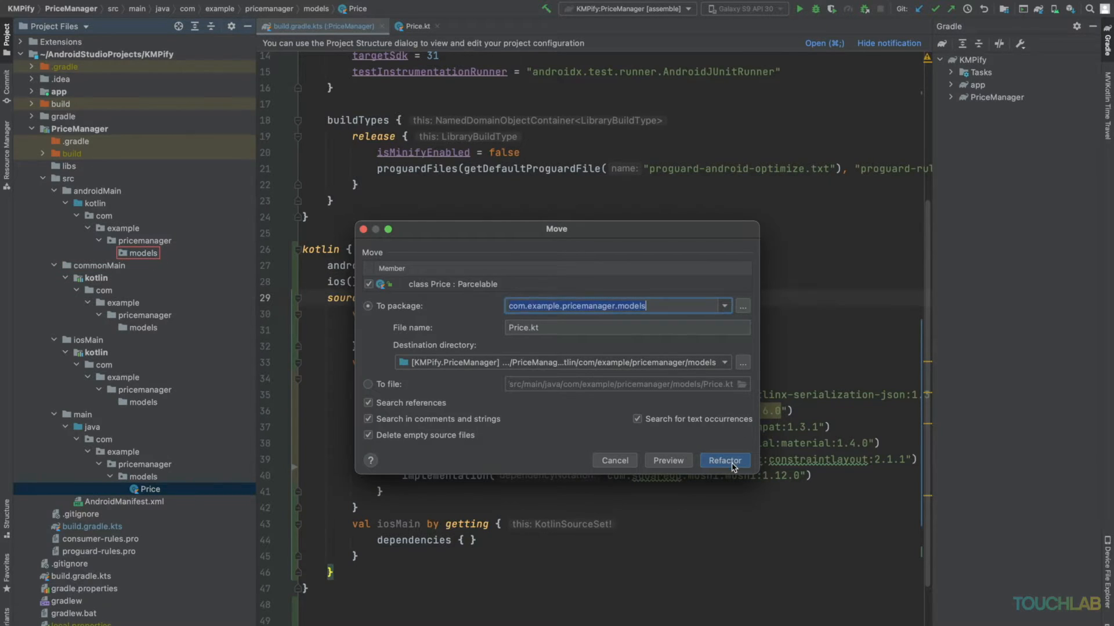
Move the Price class into the new models folder and delete the leftover src/main/java folder.
click(724, 460)
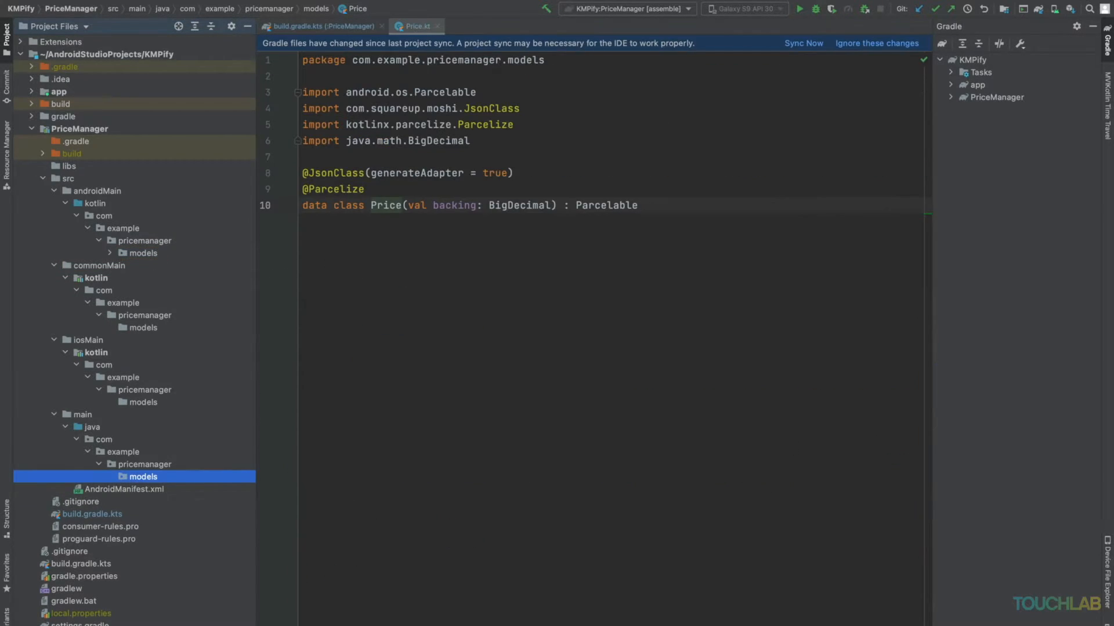
click(802, 43)
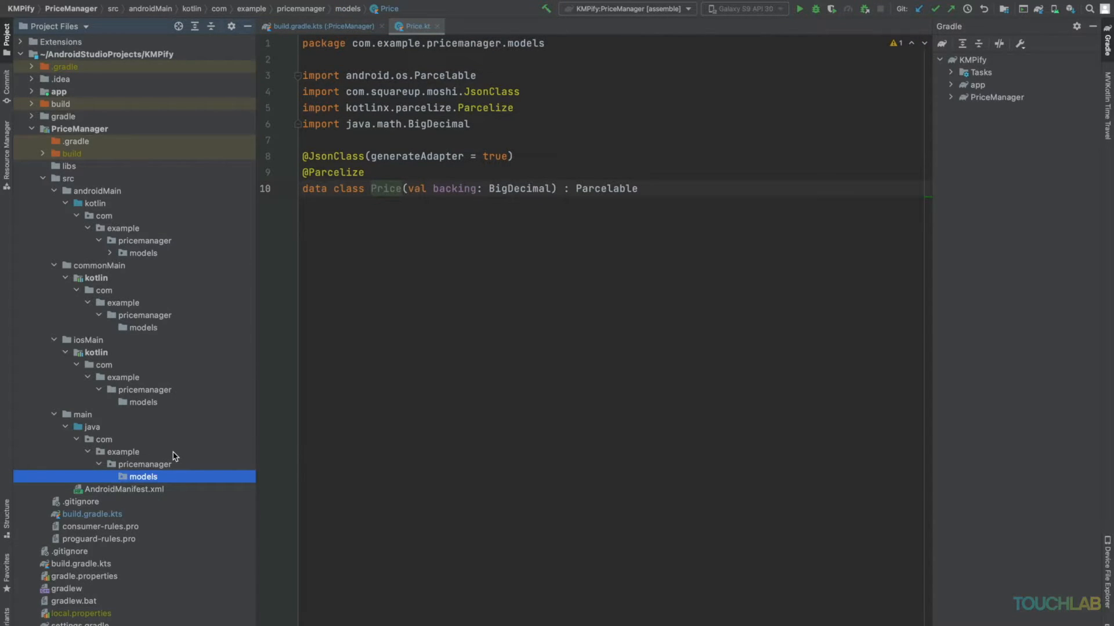
mouse_move(104, 429)
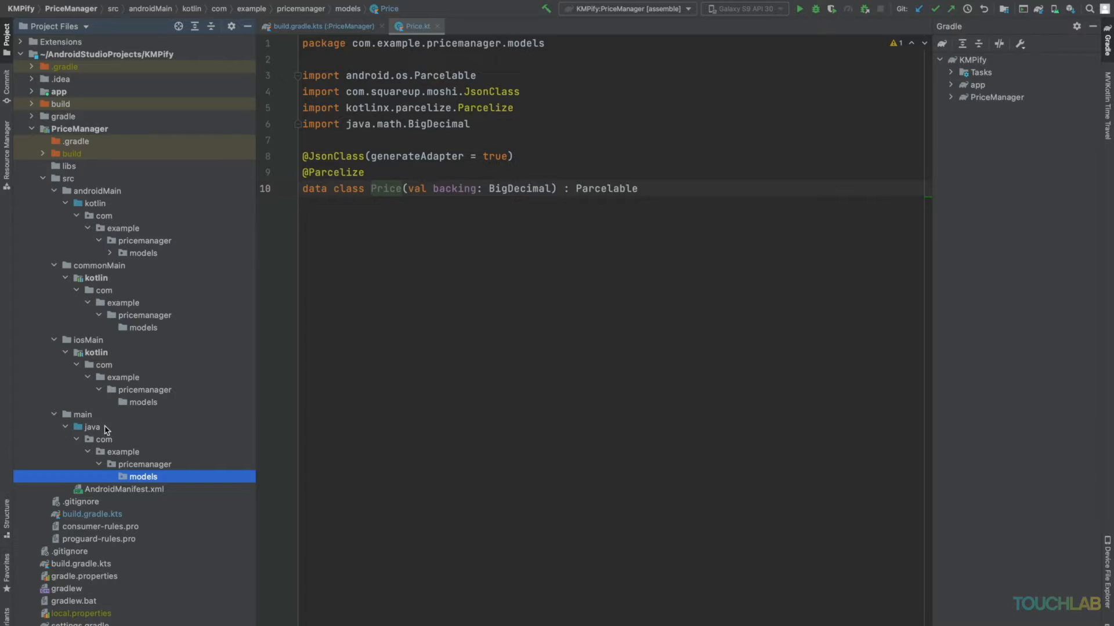
click(92, 427)
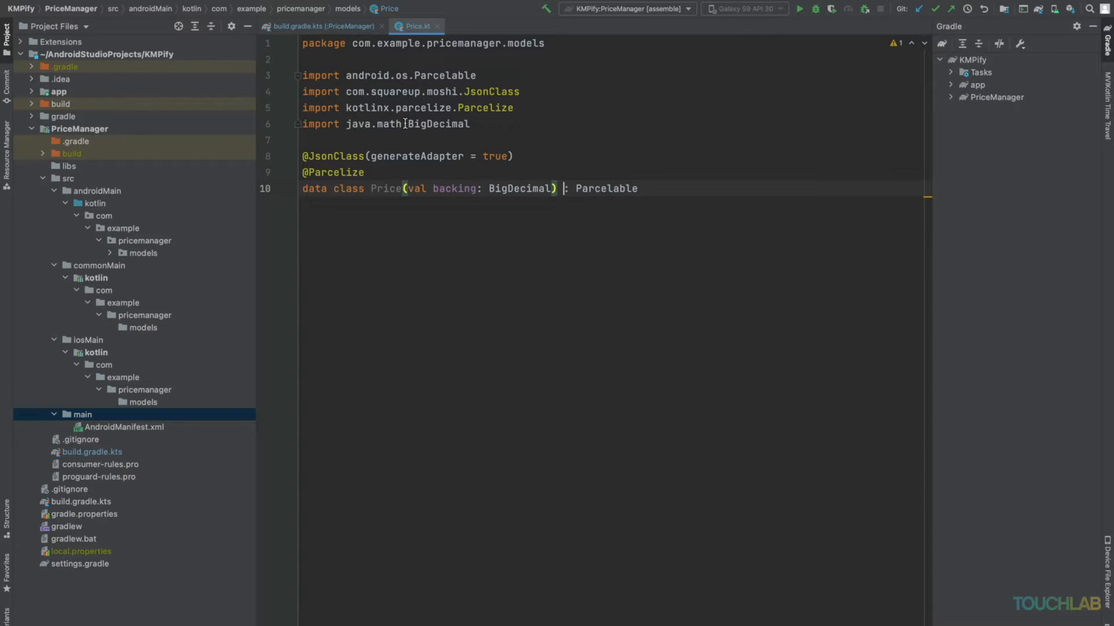
double_click(519, 188)
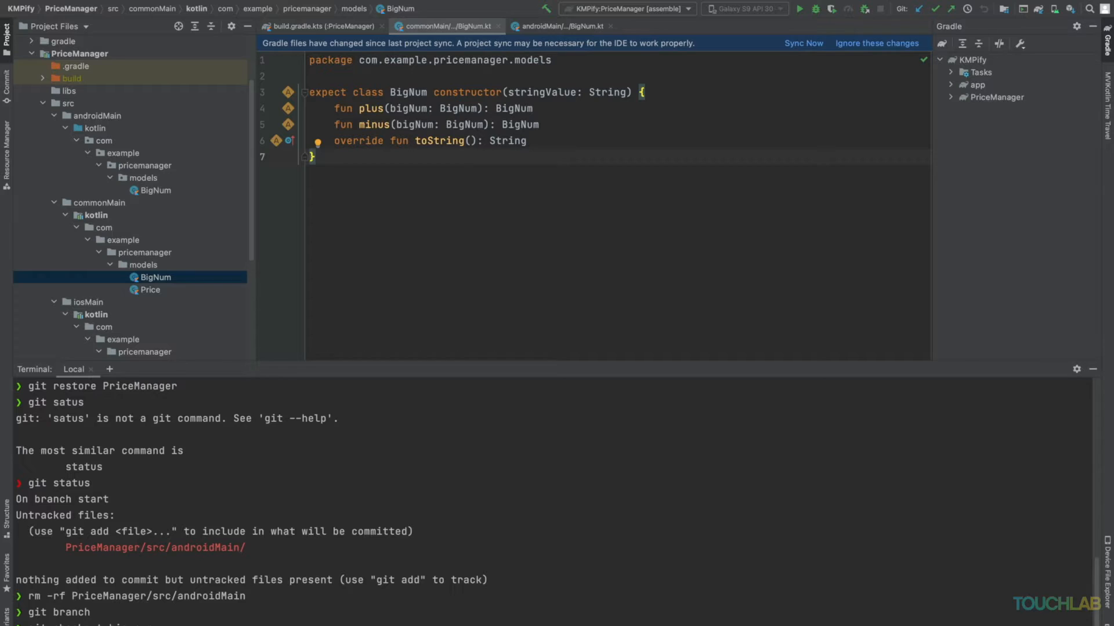
mouse_move(483, 96)
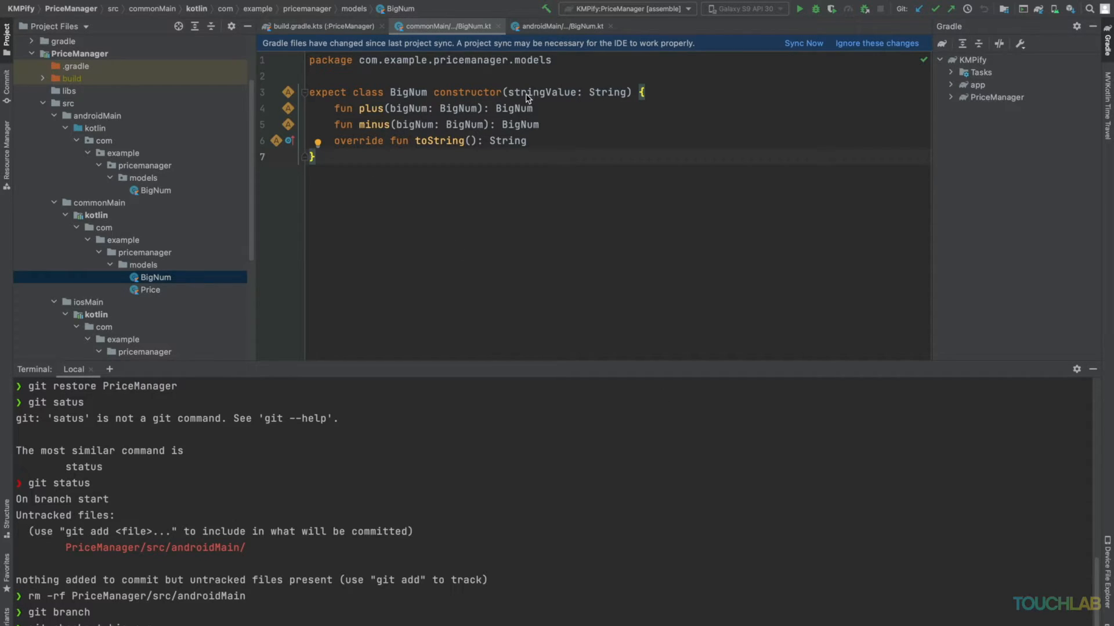
Inspect BigNum's iosMain actual minus implementation, then open the commonMain Price class.
click(560, 26)
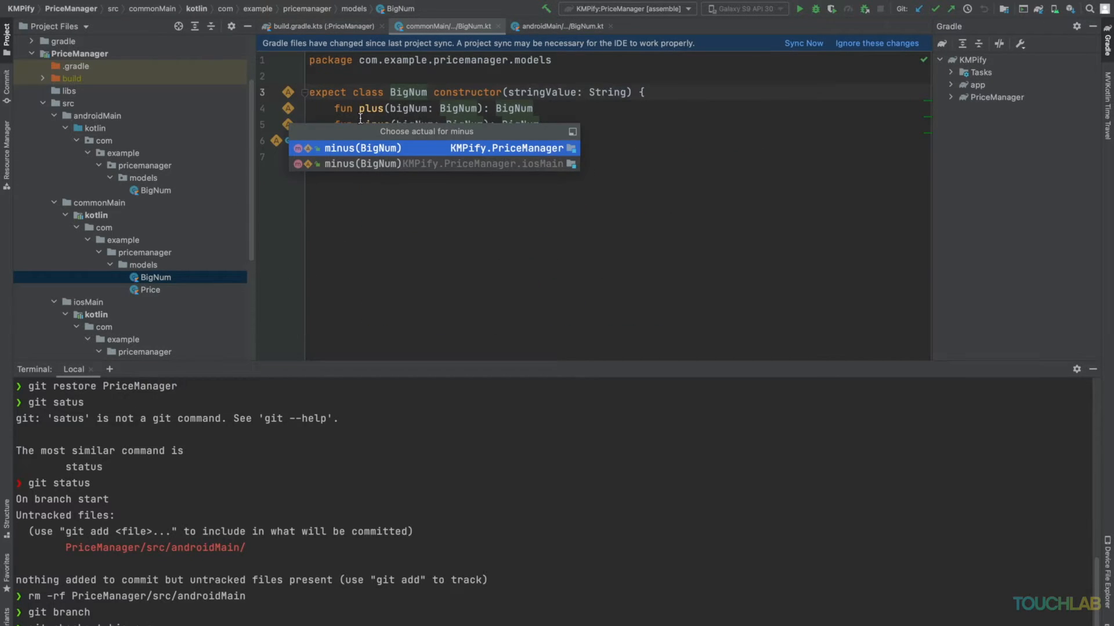
click(362, 163)
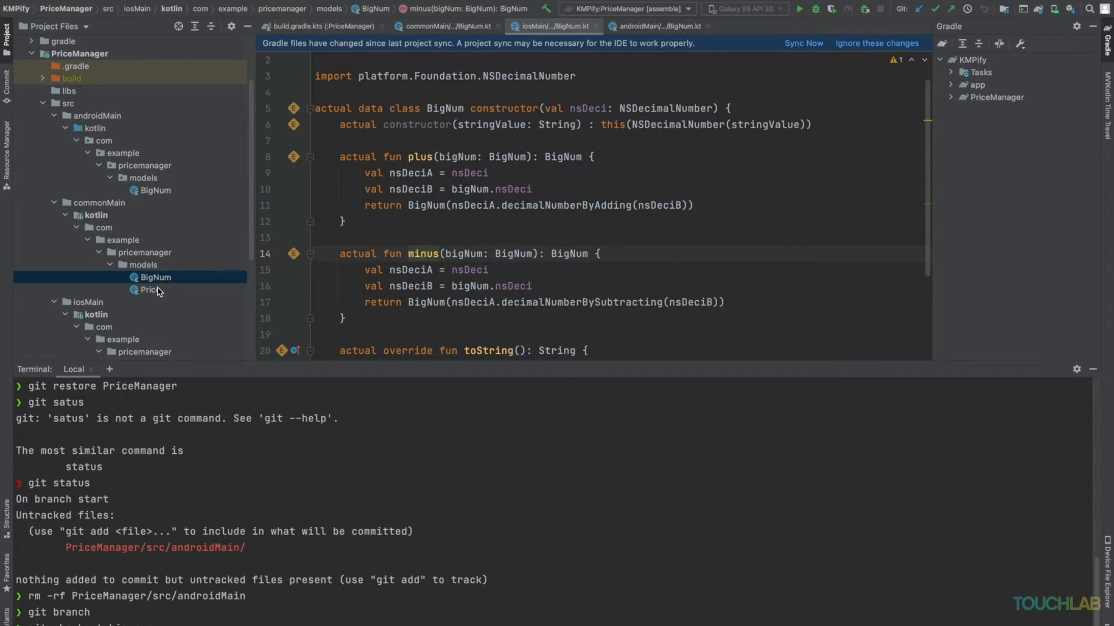
double_click(149, 290)
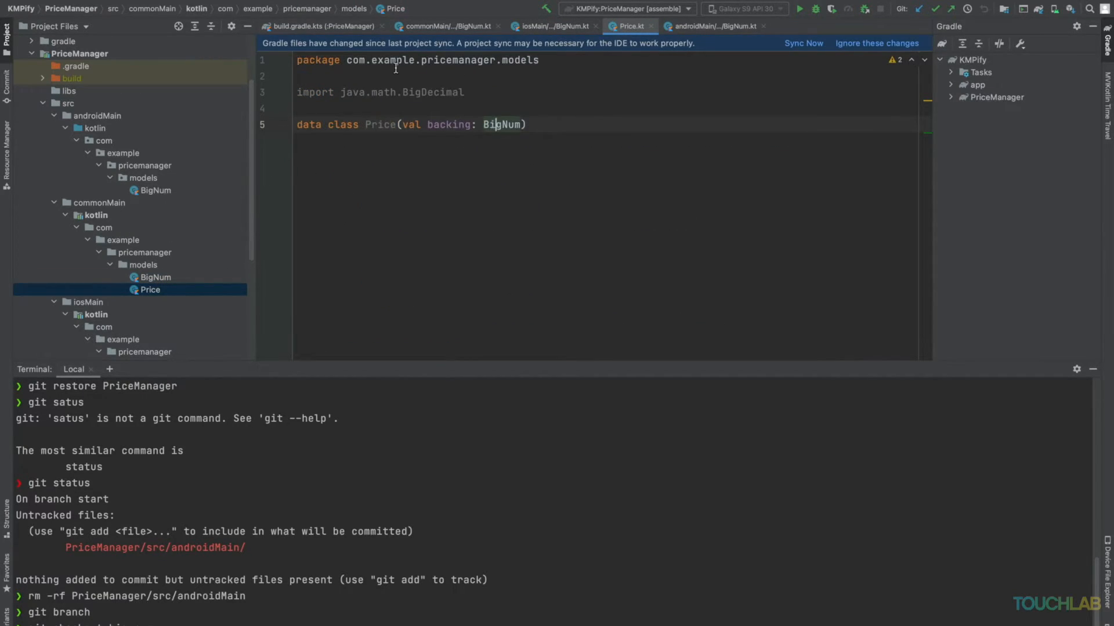
triple_click(380, 92)
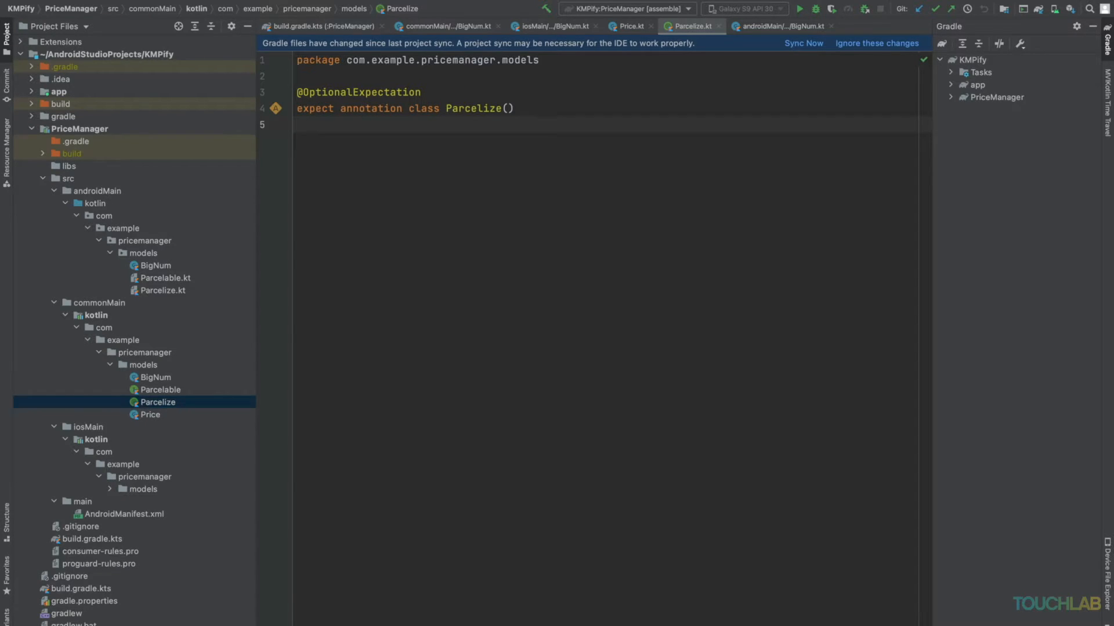
mouse_move(268, 273)
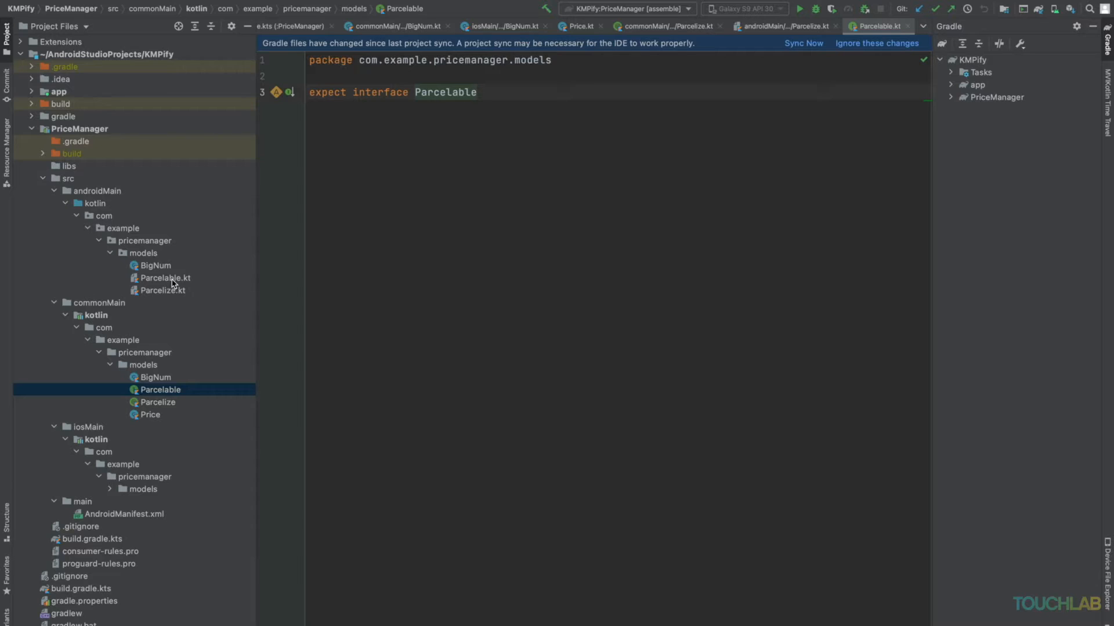
click(165, 278)
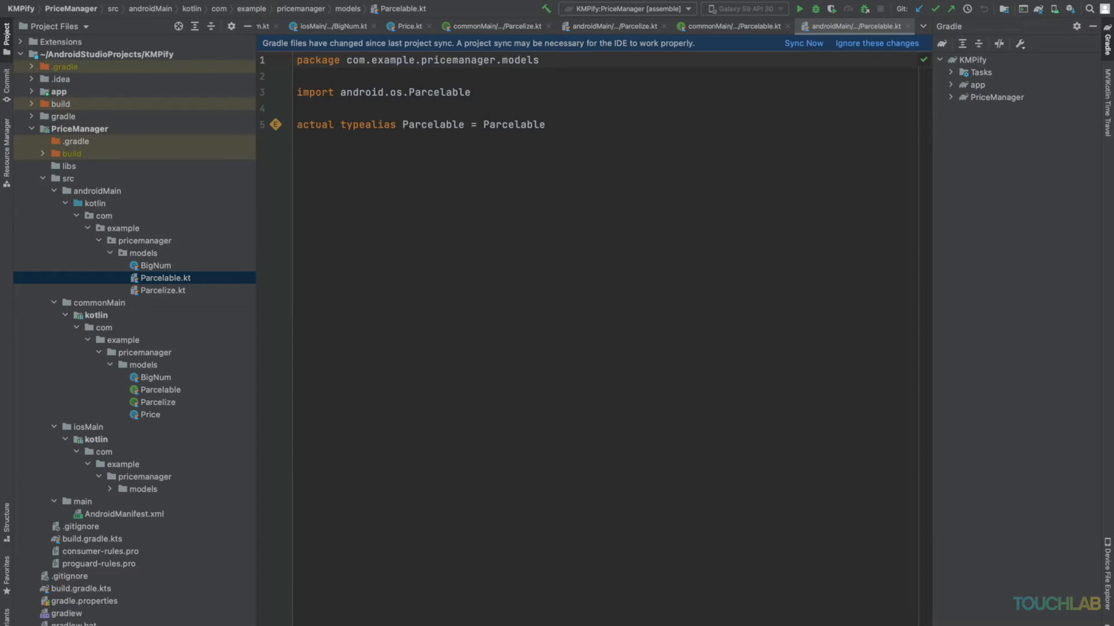
mouse_move(105, 492)
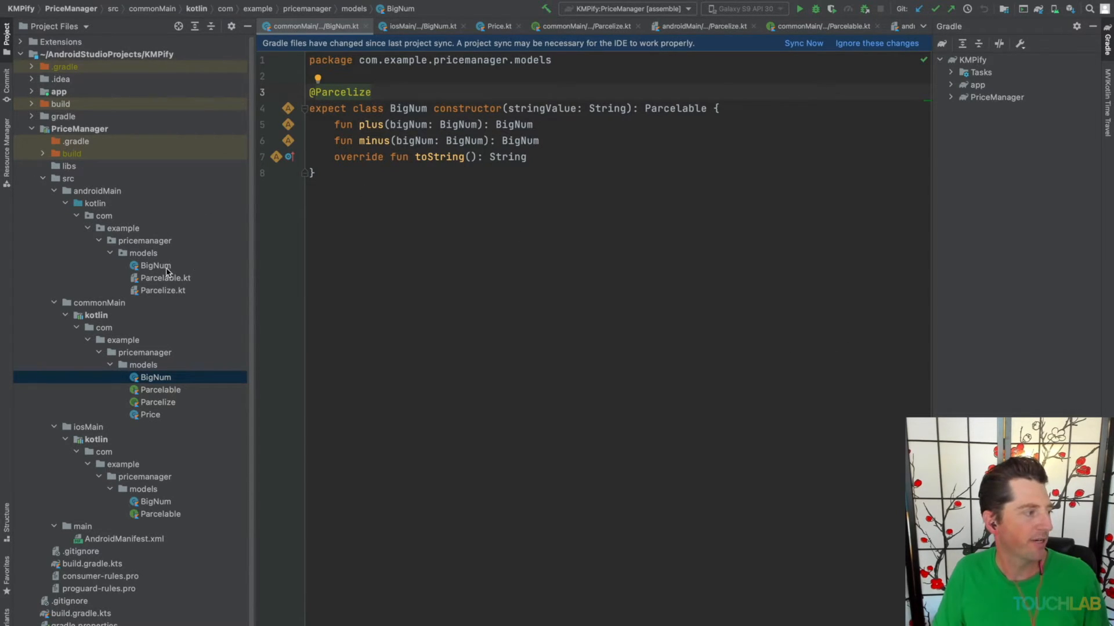
click(155, 265)
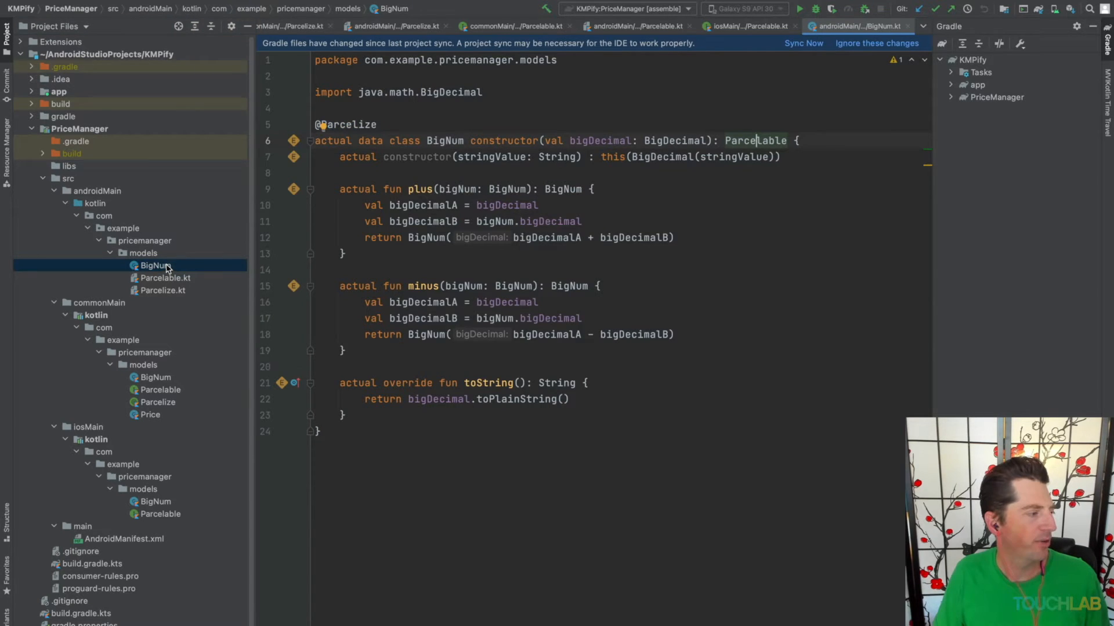
click(155, 502)
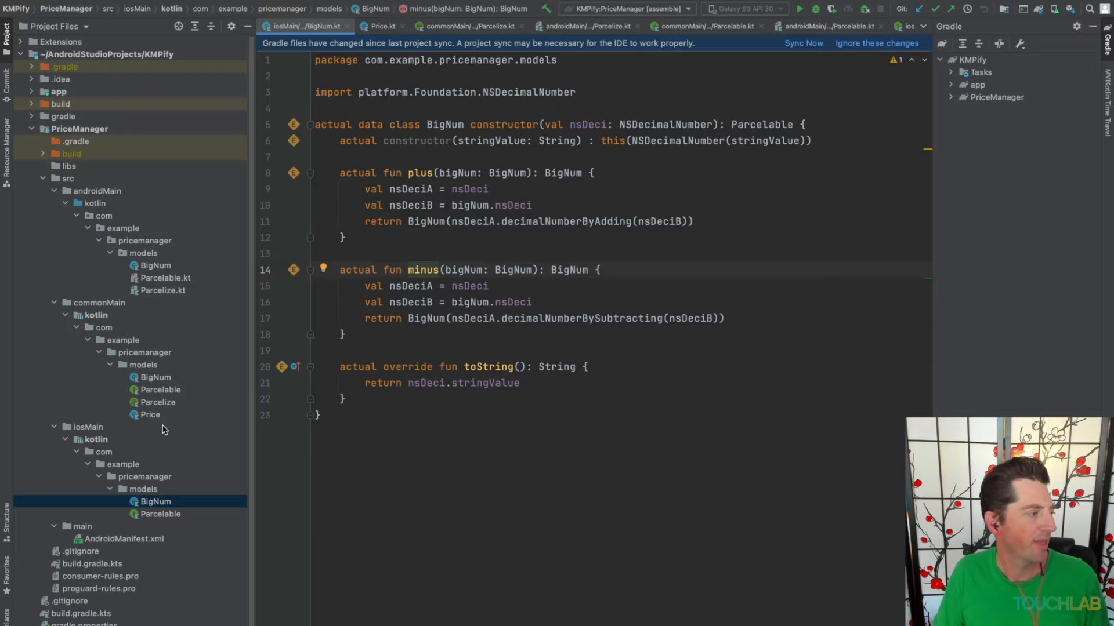
click(150, 414)
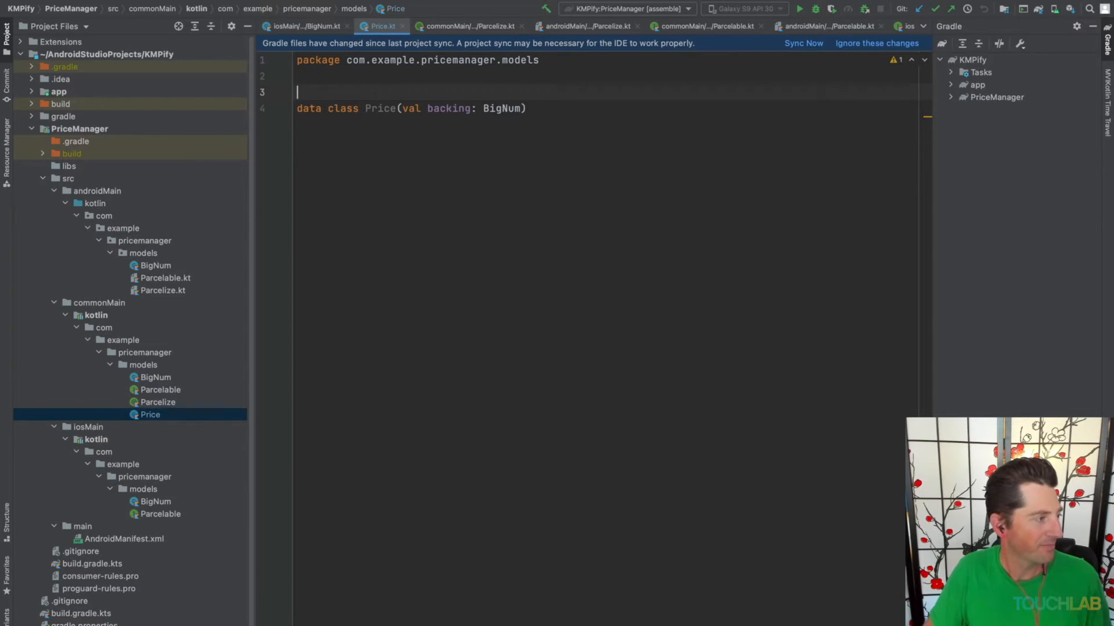
text(@)
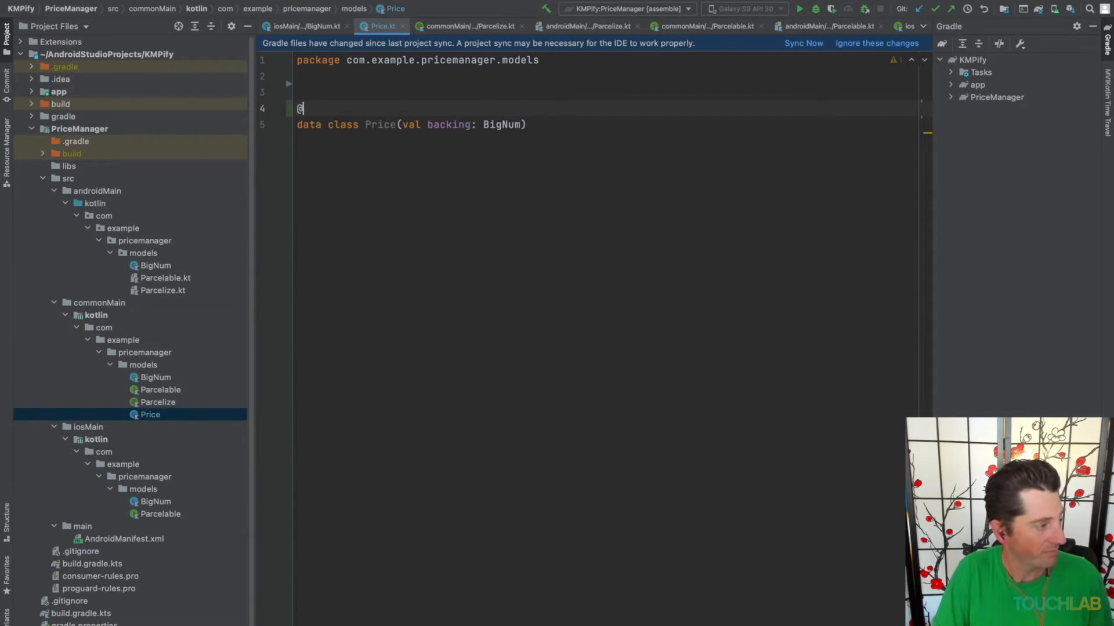
text(@Parcelize)
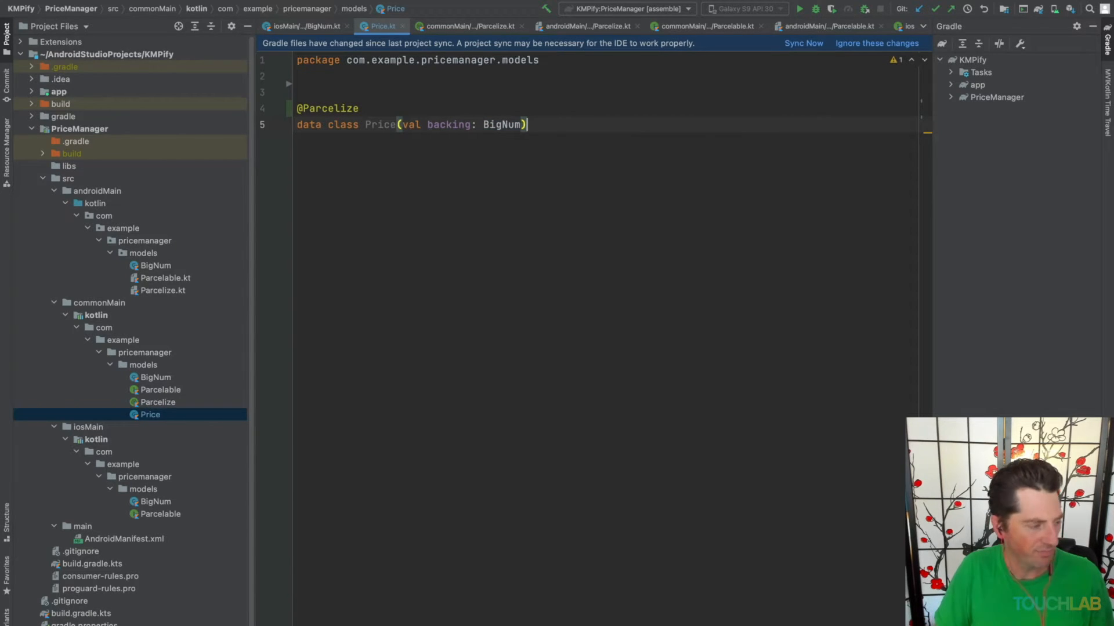
text(: Parcelable)
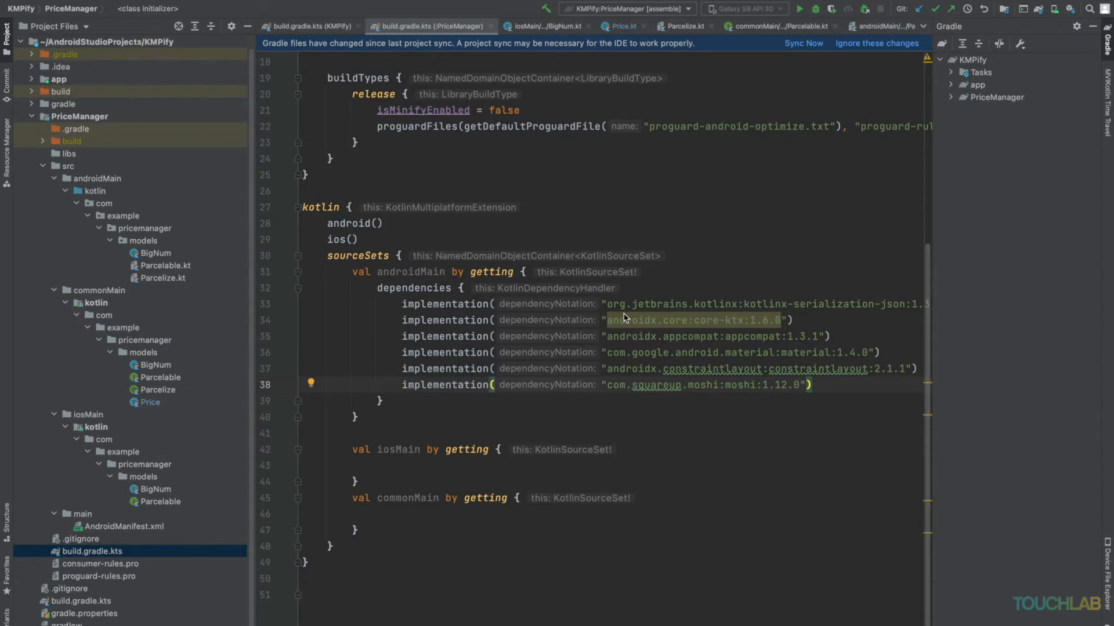
mouse_move(624, 324)
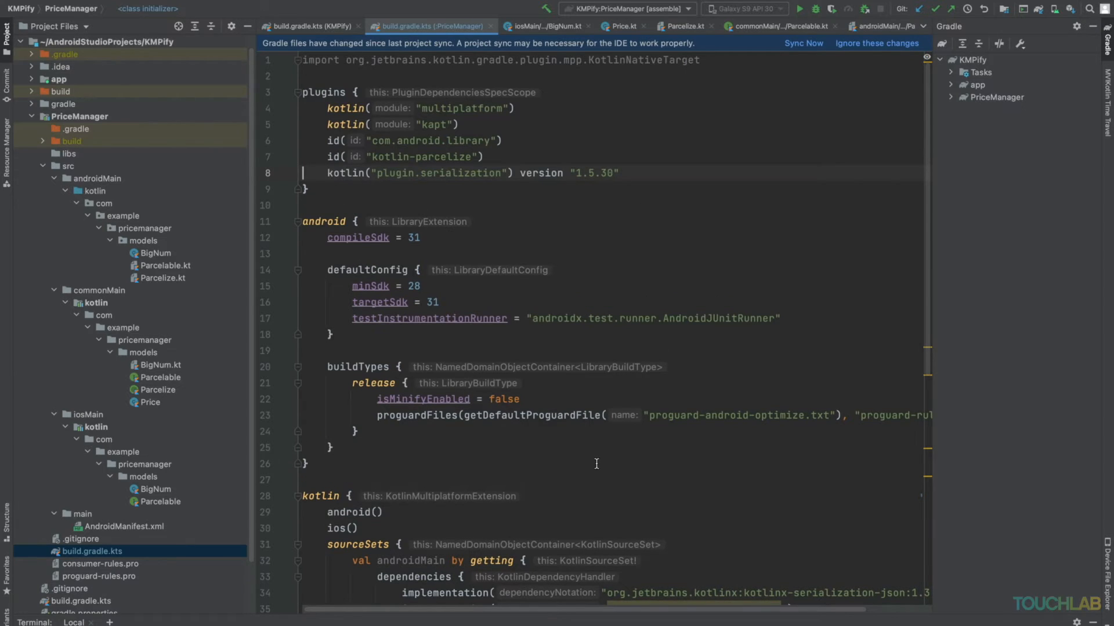
Scroll build.gradle.kts to confirm the serialization plugin is in the plugins block.
scroll(down, 3)
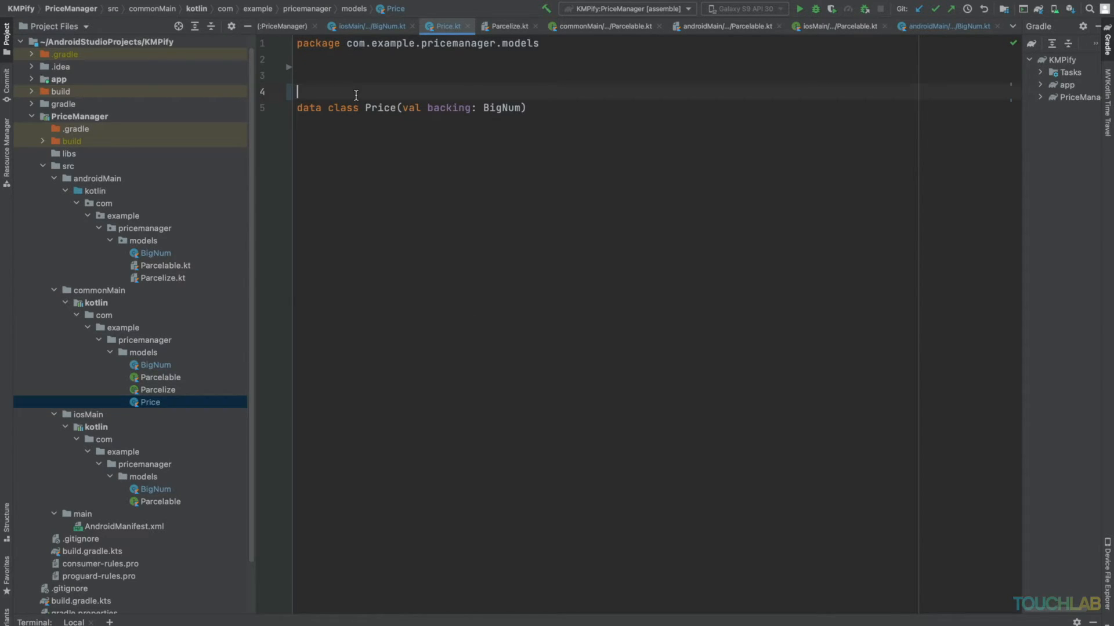
text(@Se)
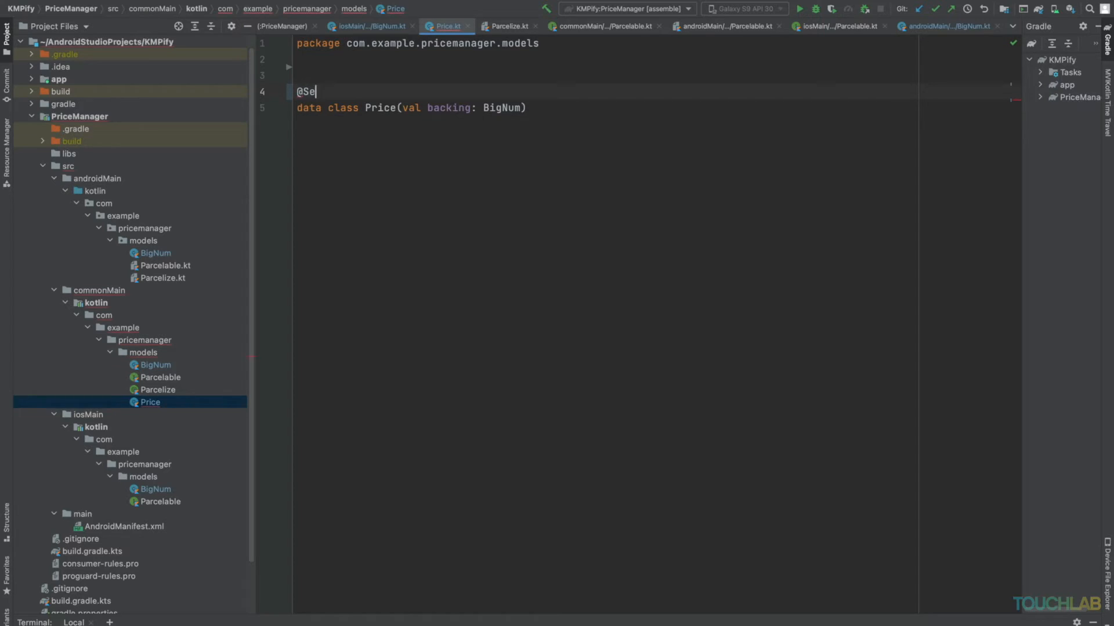
text(Serializable)
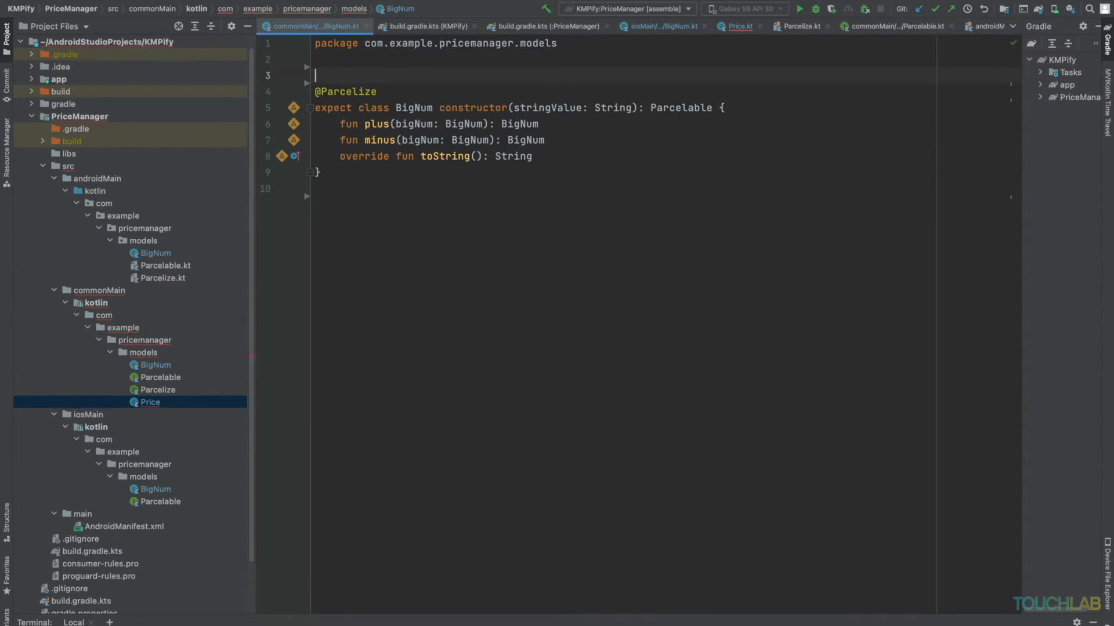
text(@Serial)
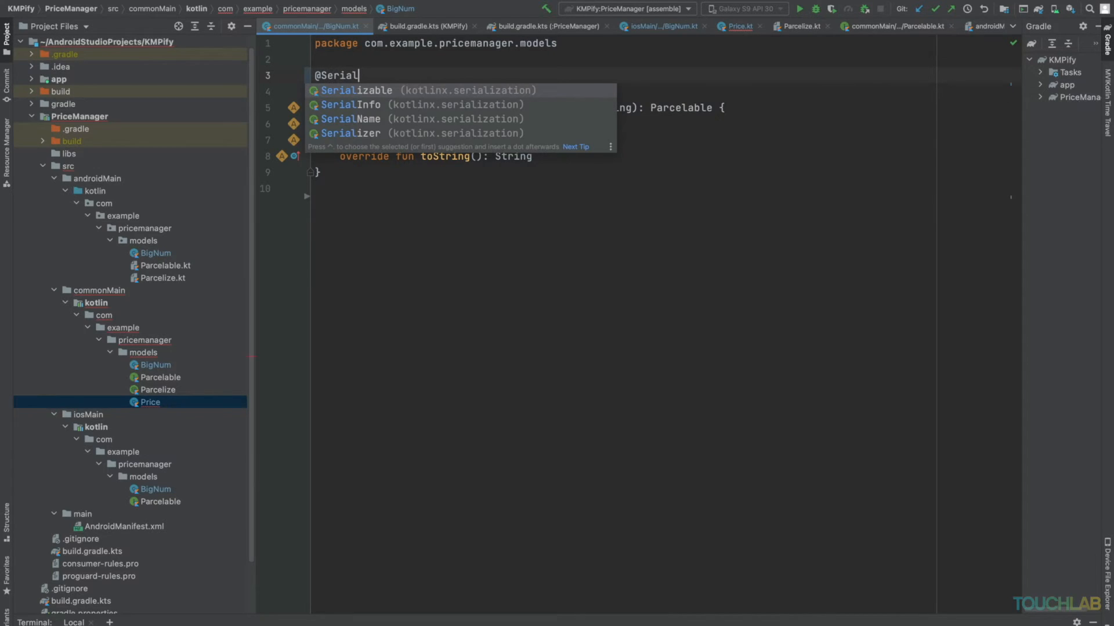
click(357, 90)
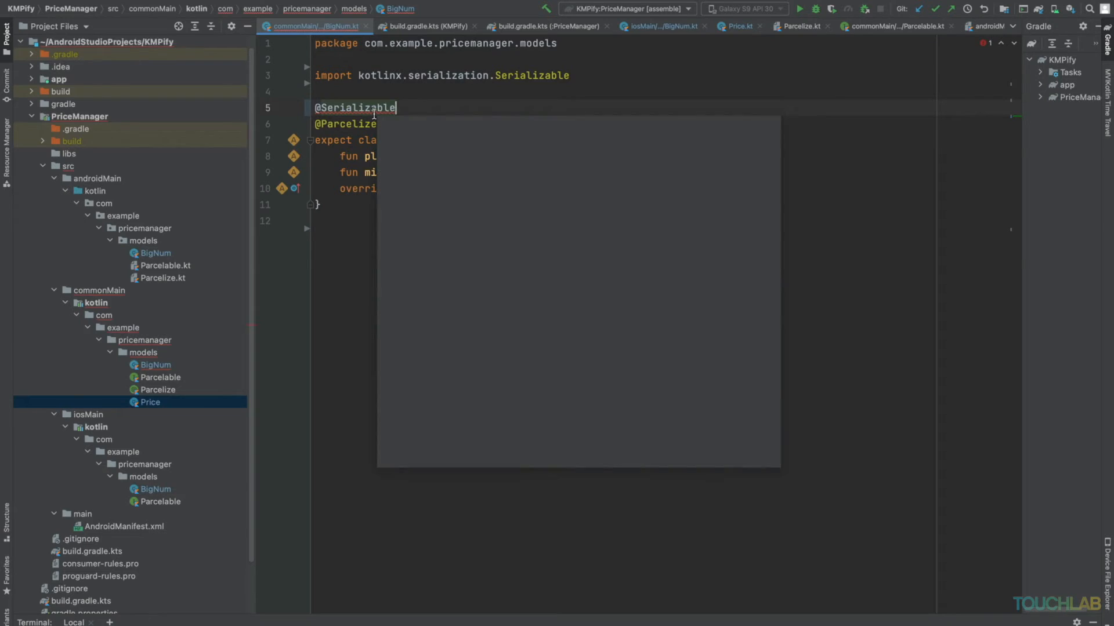
mouse_move(355, 107)
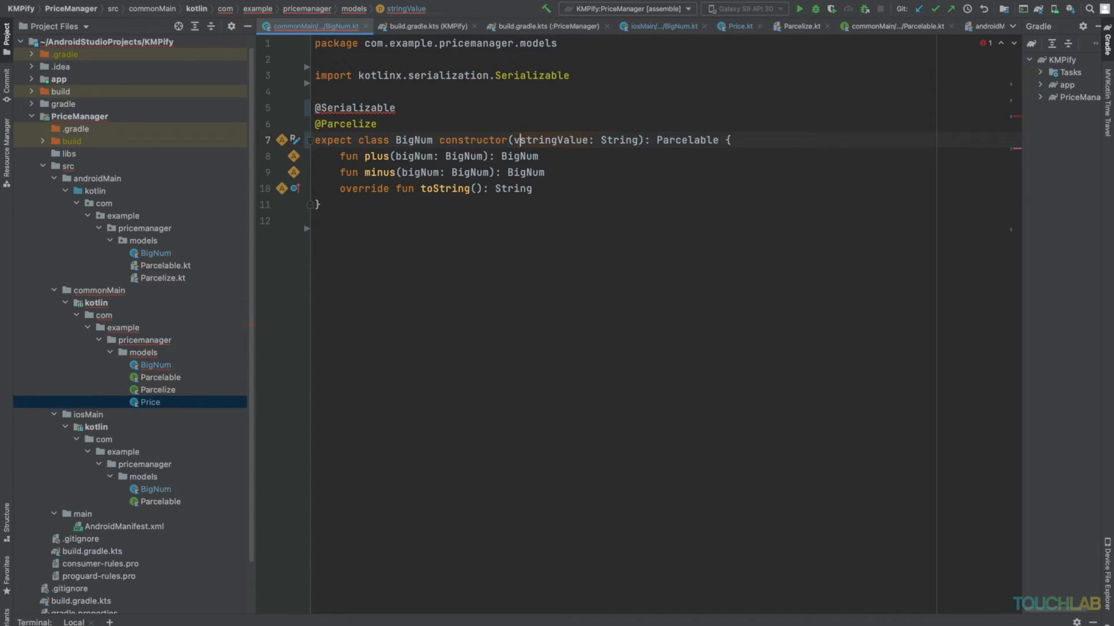
text(al)
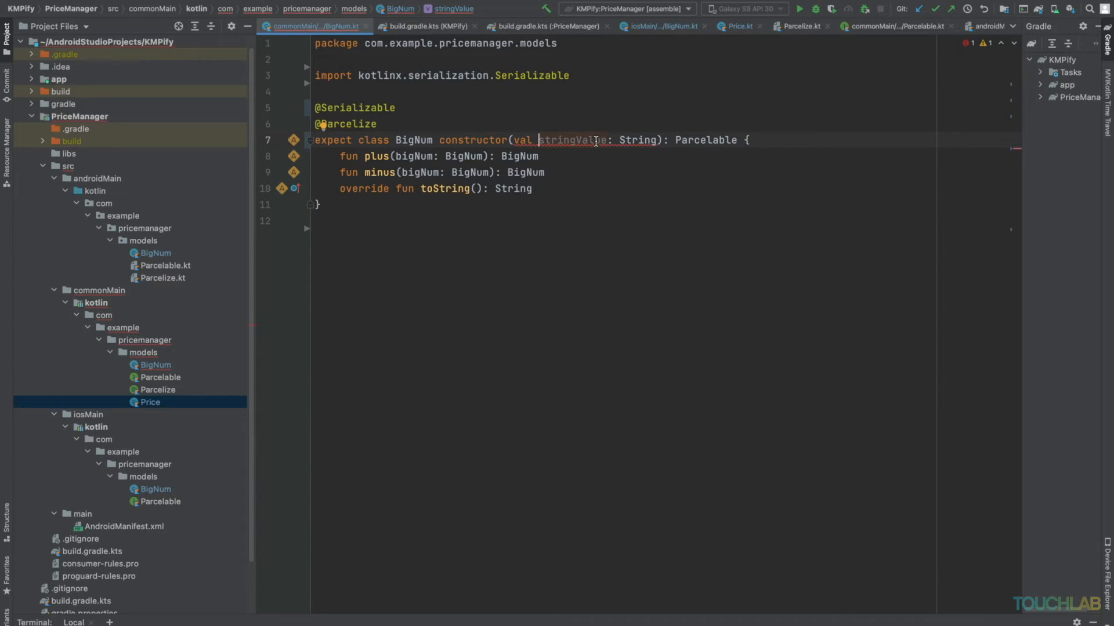
mouse_move(576, 140)
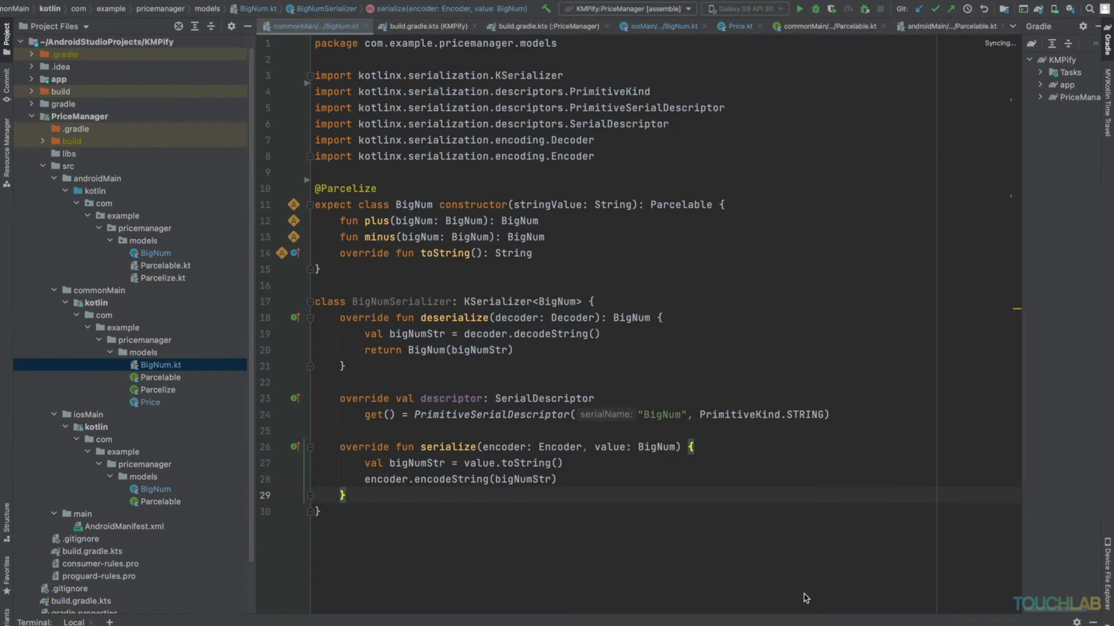
mouse_move(474, 477)
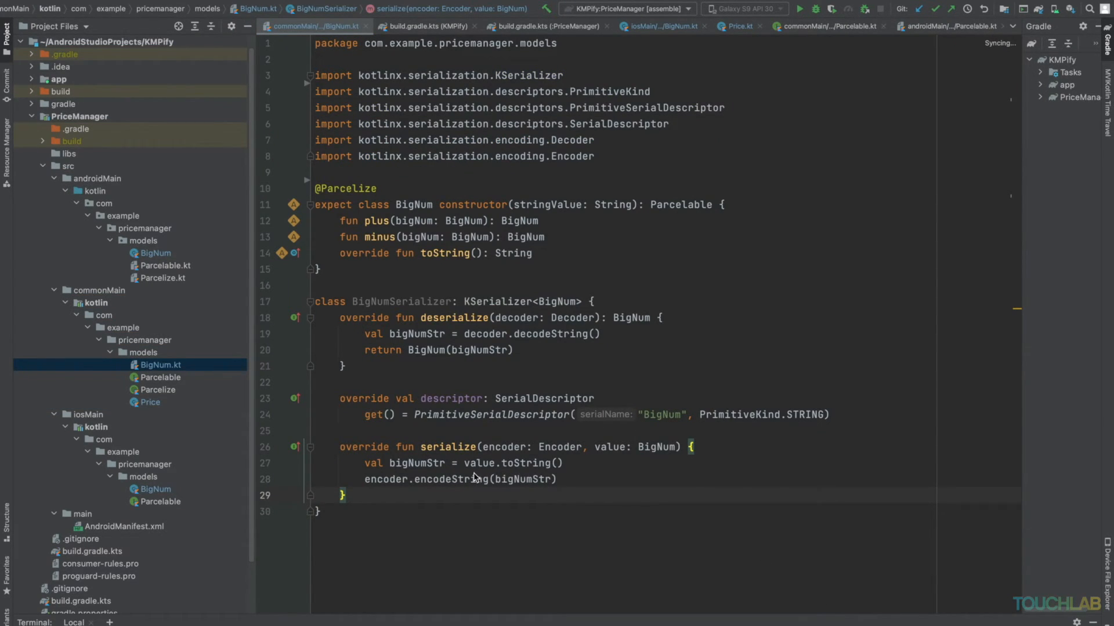
mouse_move(541, 474)
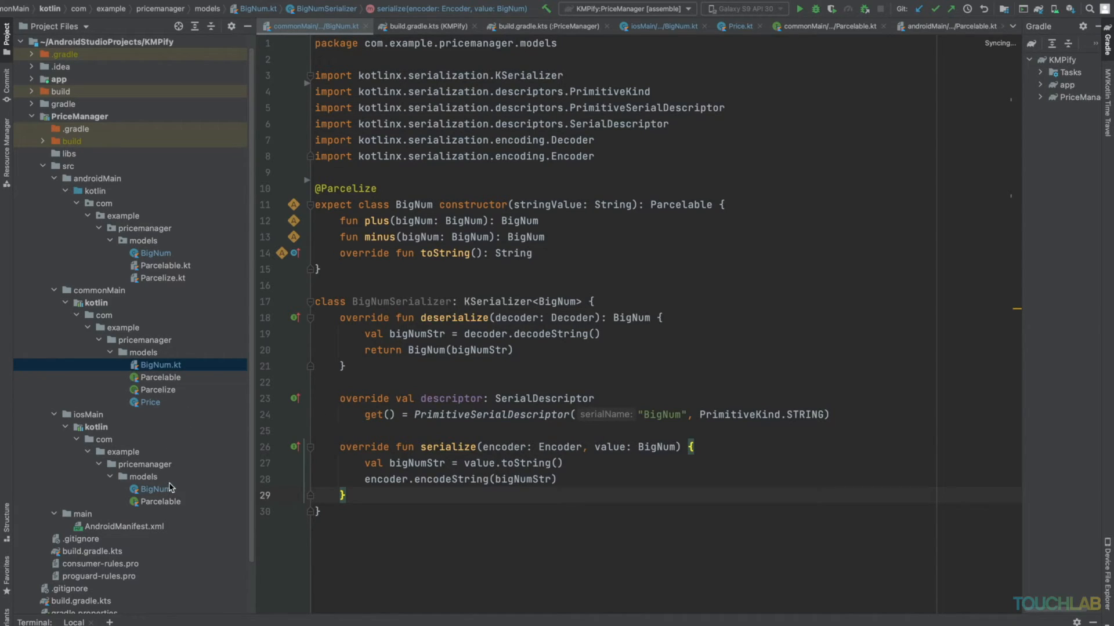
Write BigNumSerializer implementing KSerializer<BigNum> with descriptor, serialize and deserialize as a string.
click(155, 489)
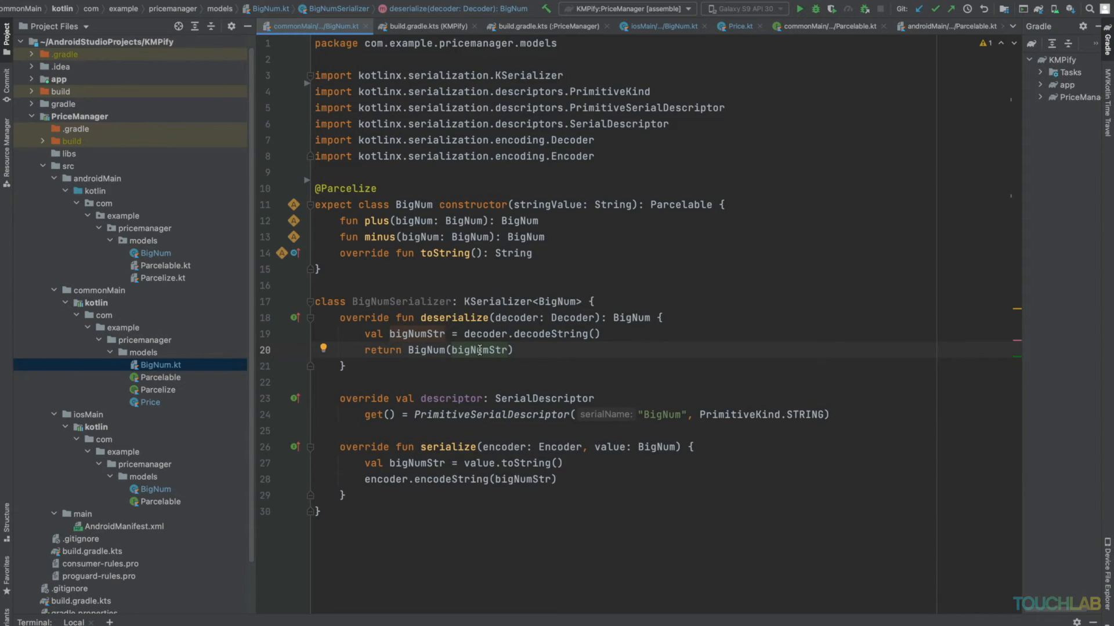
mouse_move(480, 349)
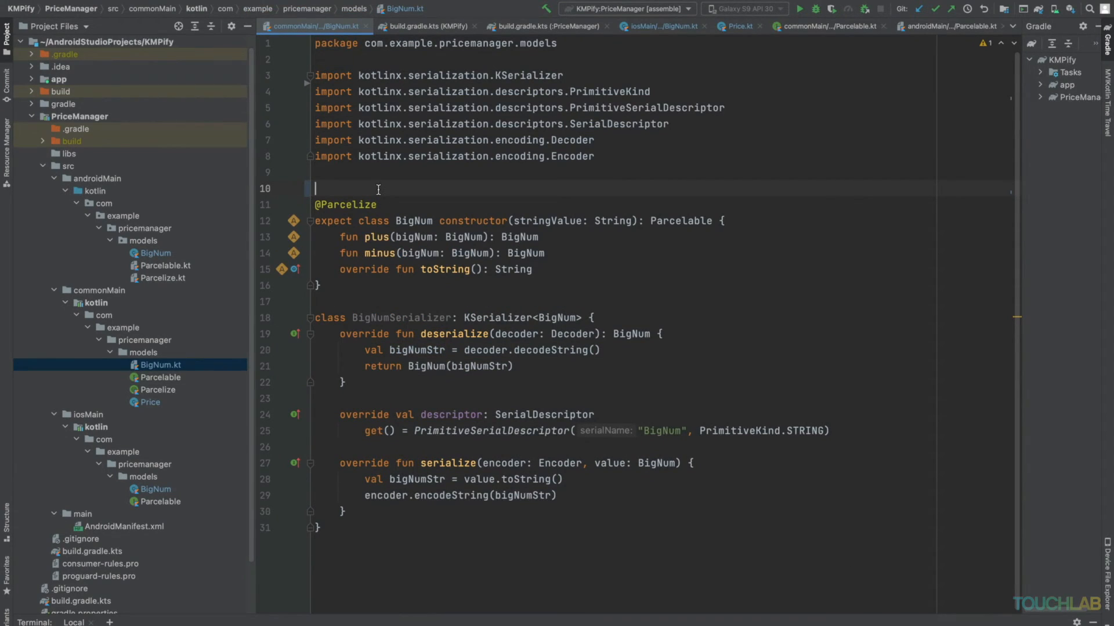
text(@Seri)
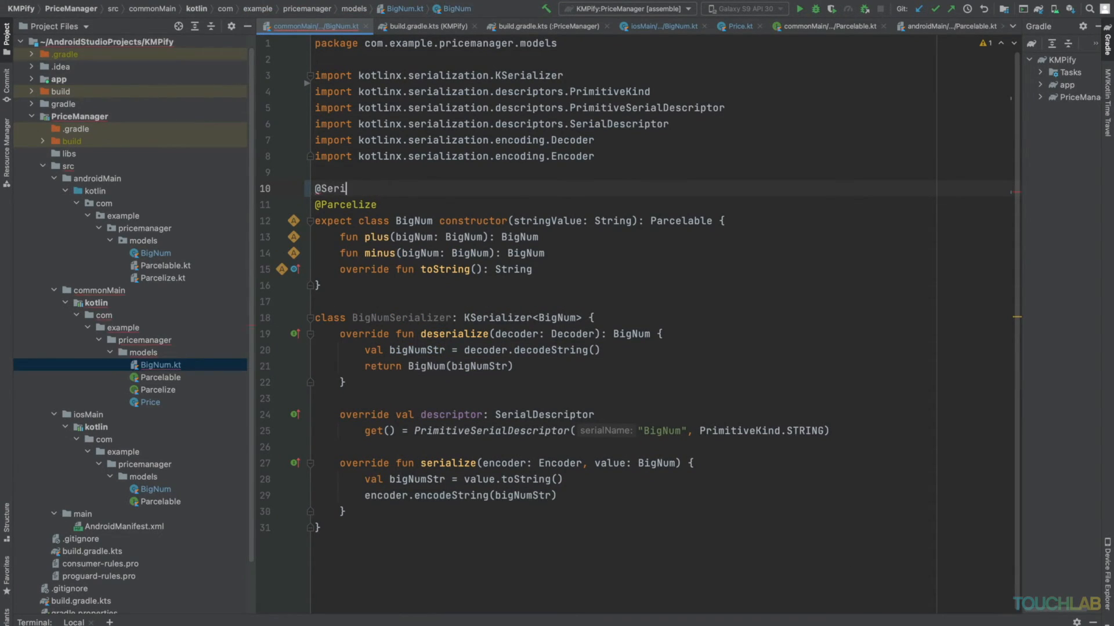
text(alizable)
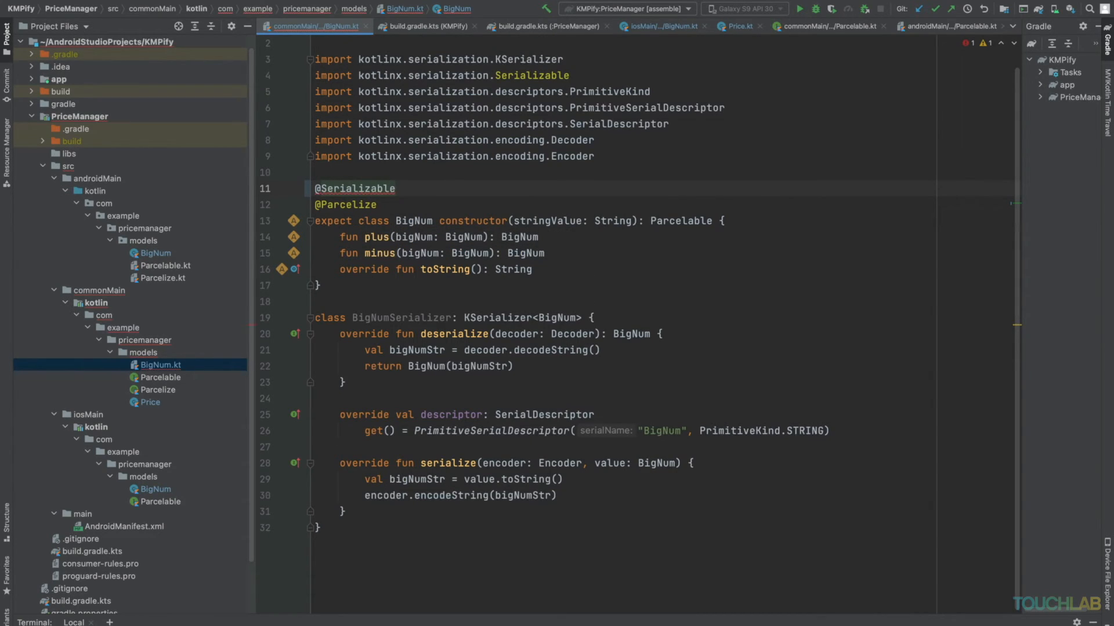
text(())
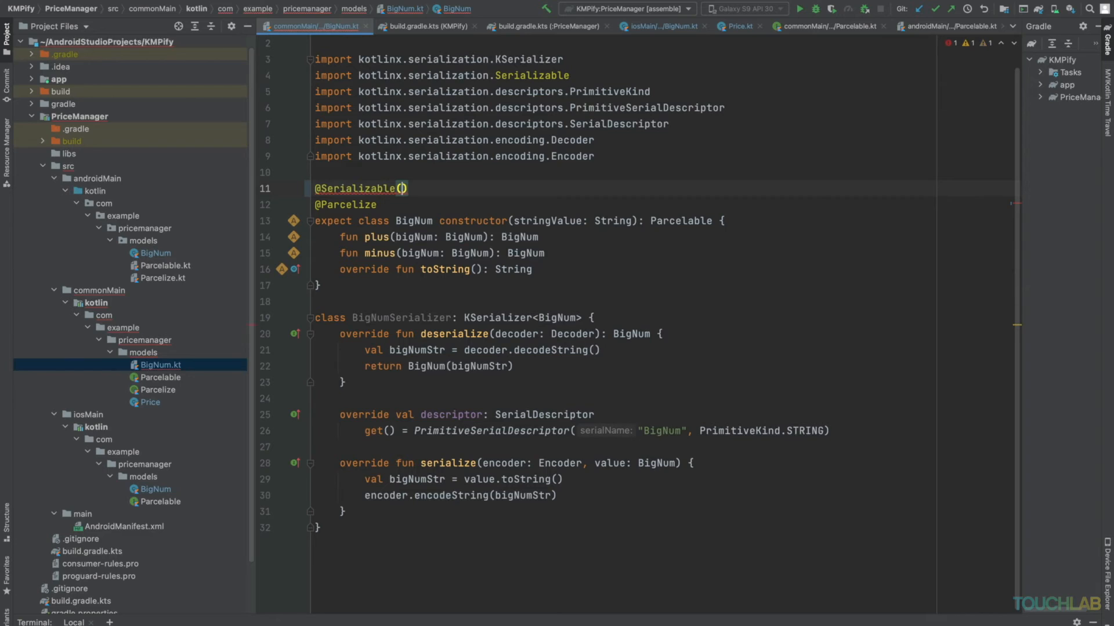
text(with =)
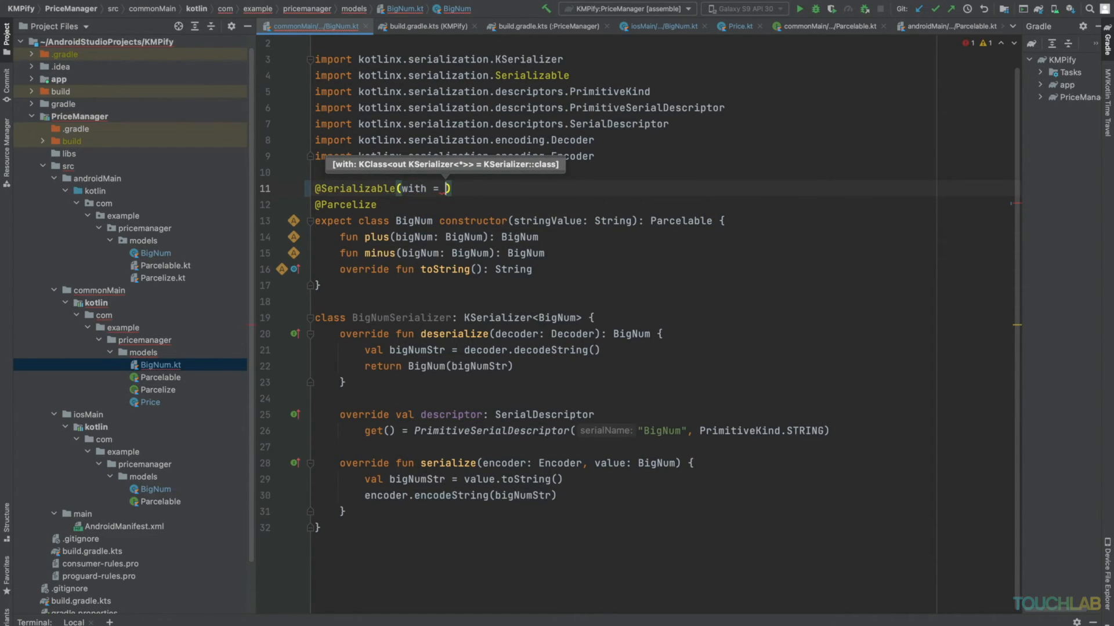
text(BigNumSerializer)
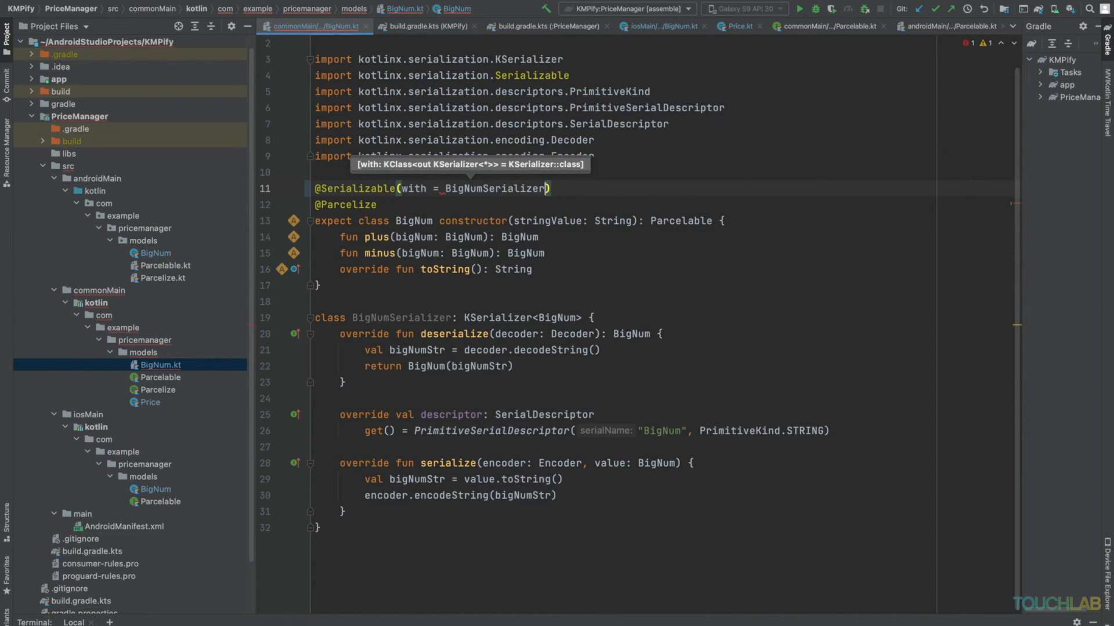
text(::class)
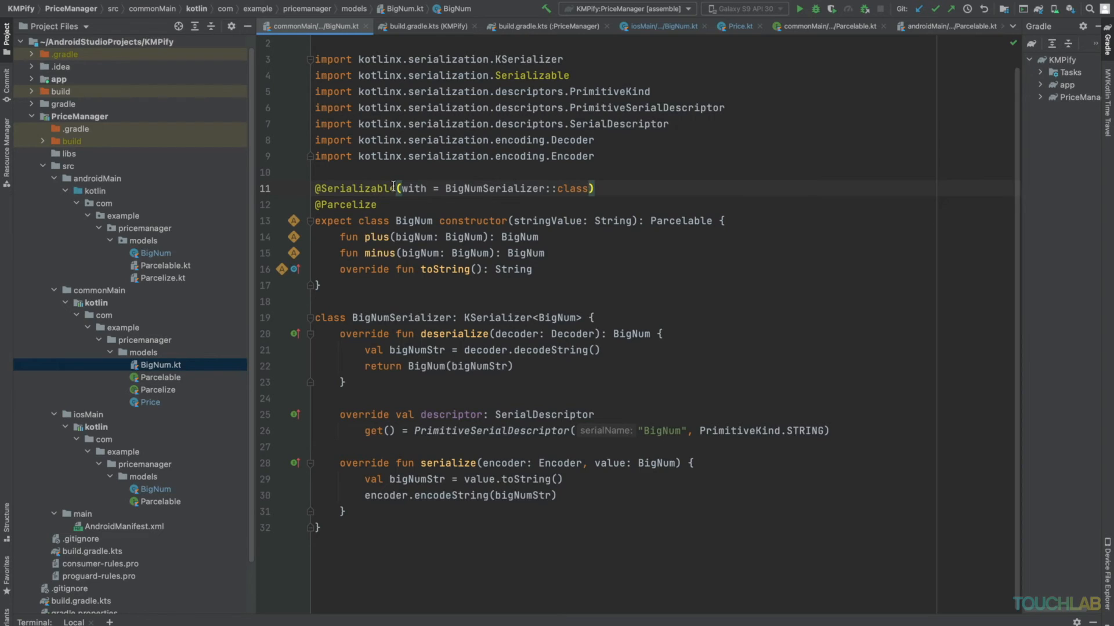
Copy the BigNumSerializer annotation onto the iosMain and androidMain BigNum classes.
click(390, 188)
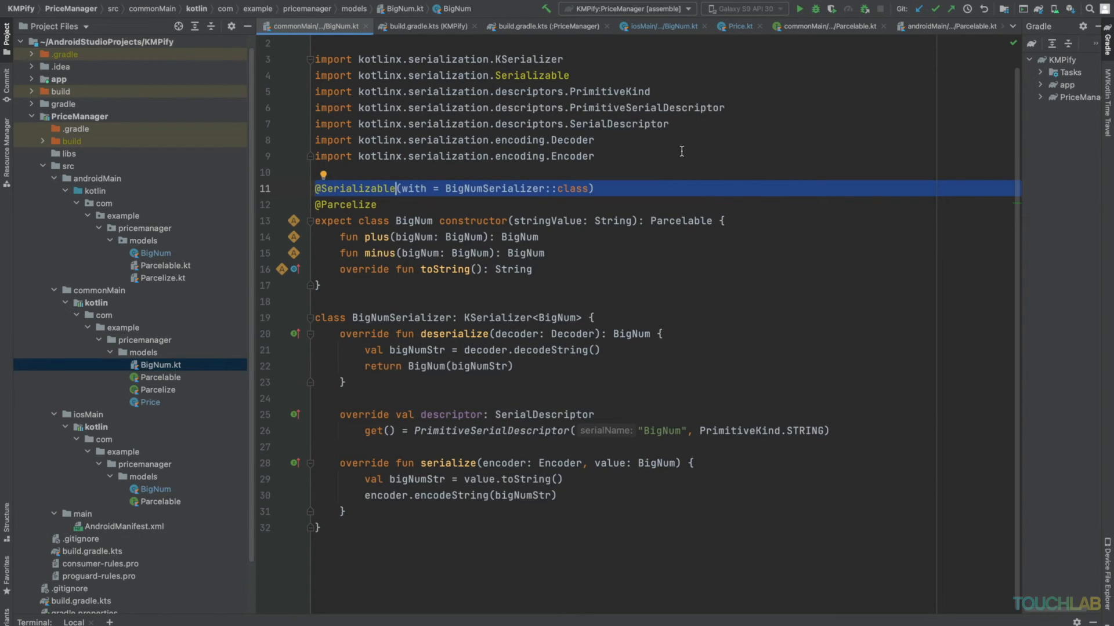
click(155, 488)
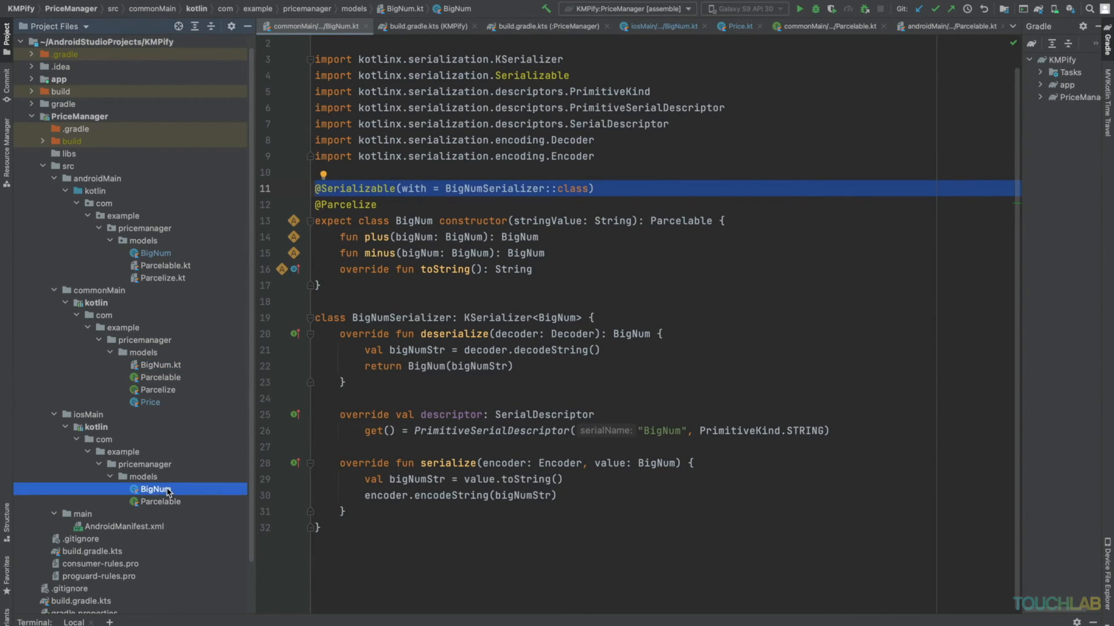
double_click(155, 489)
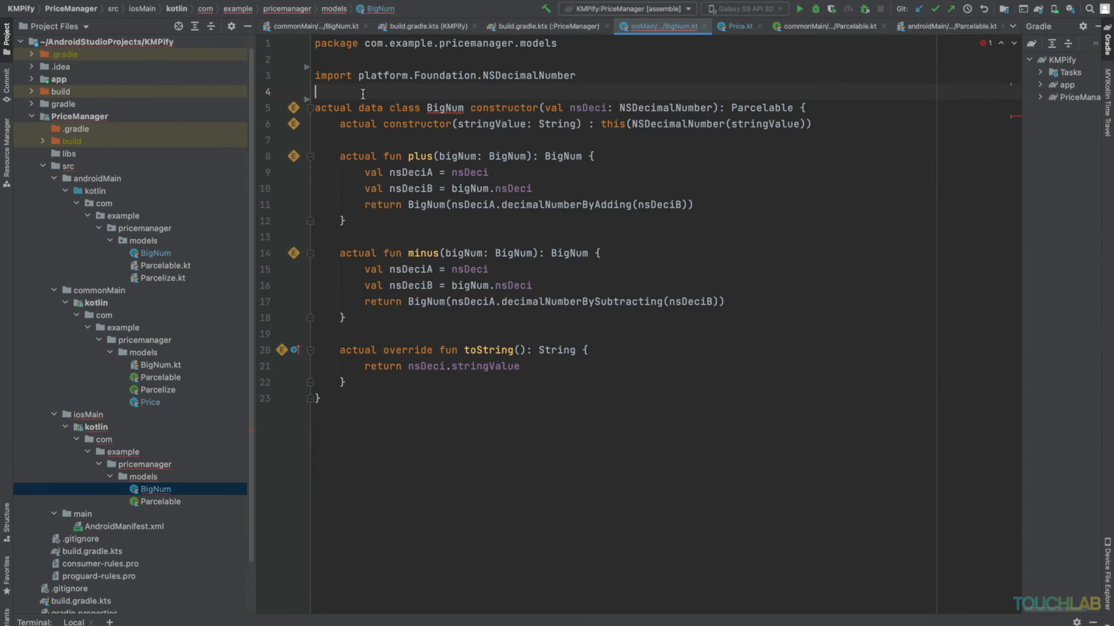
key(enter)
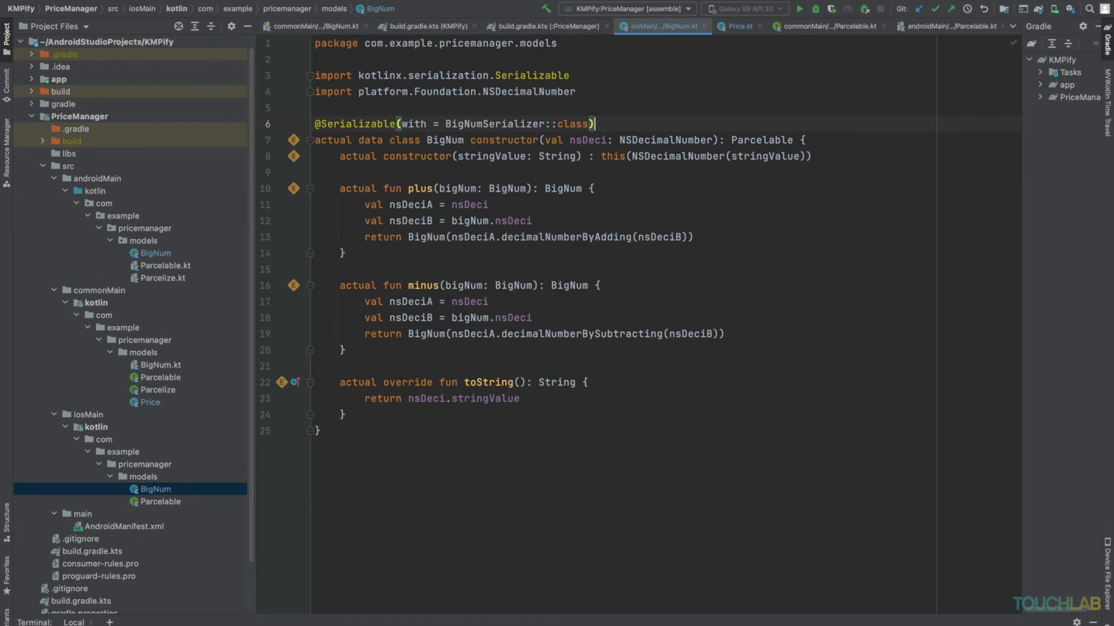
click(155, 253)
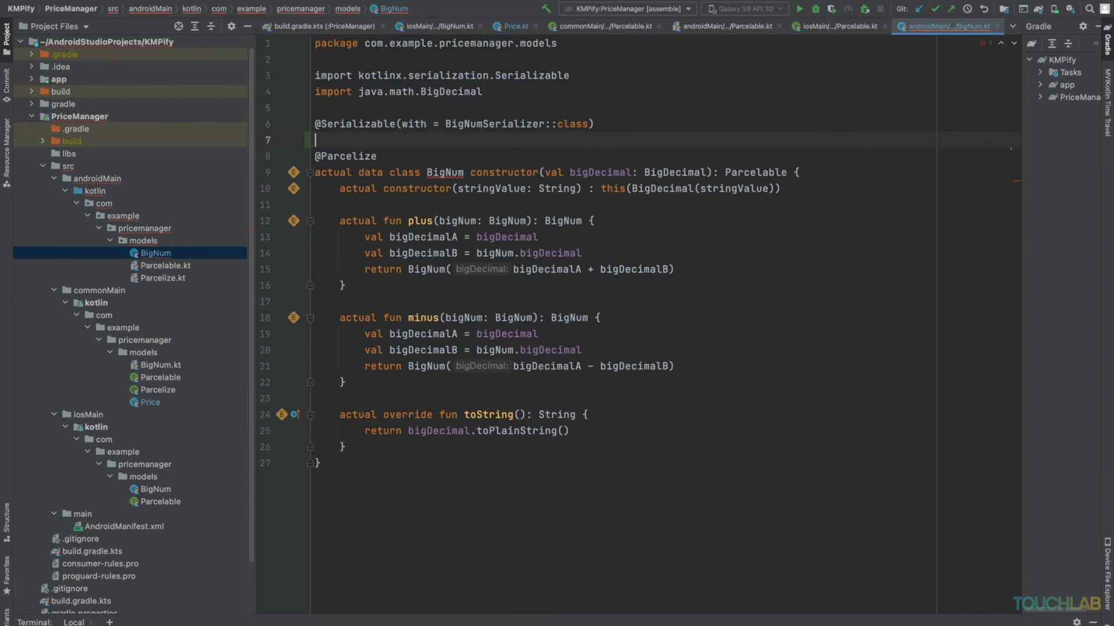
key(Backspace)
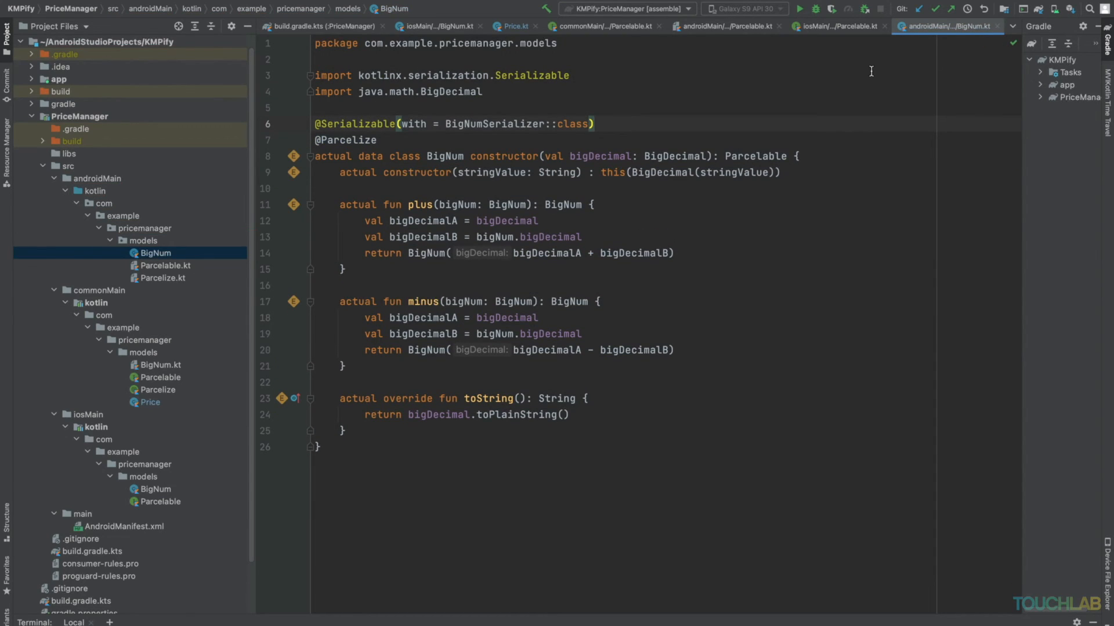
click(161, 364)
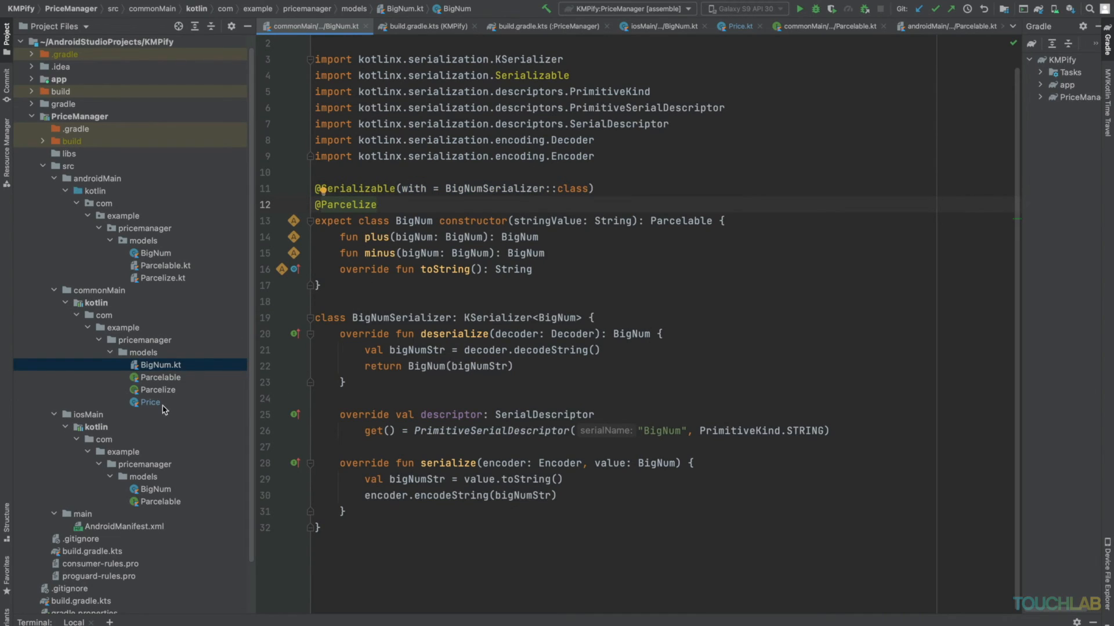
double_click(149, 402)
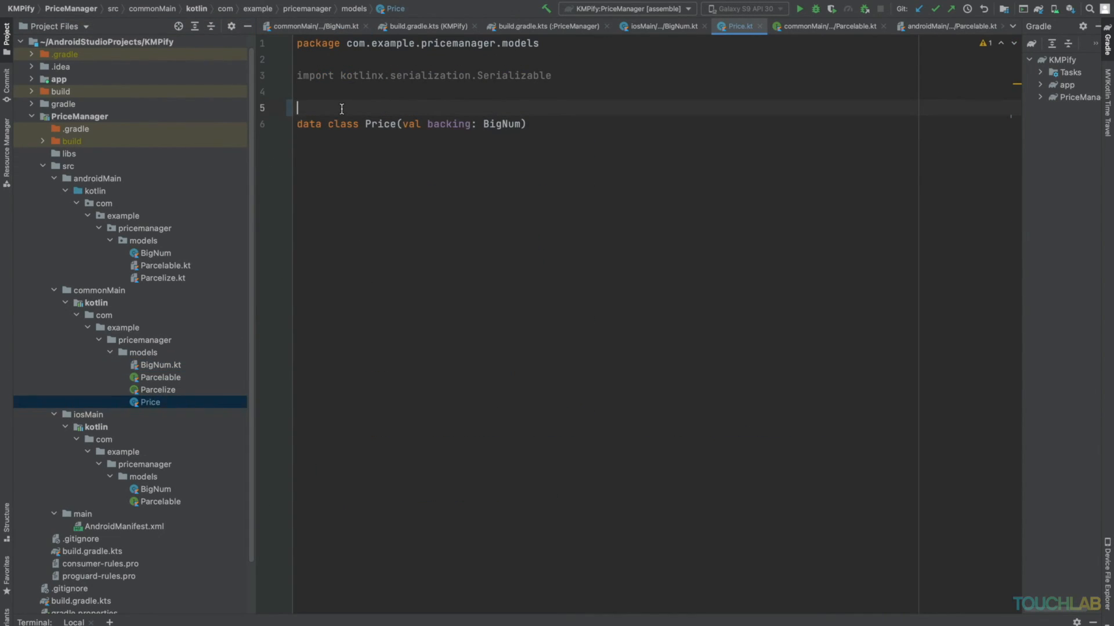
text(@Seria)
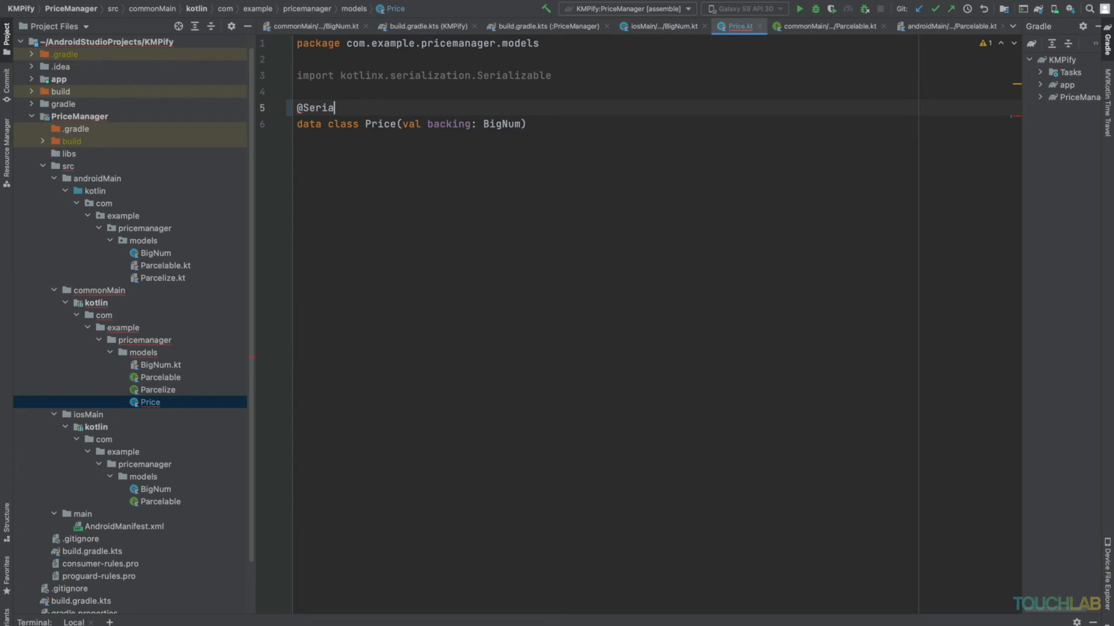
text(lizable)
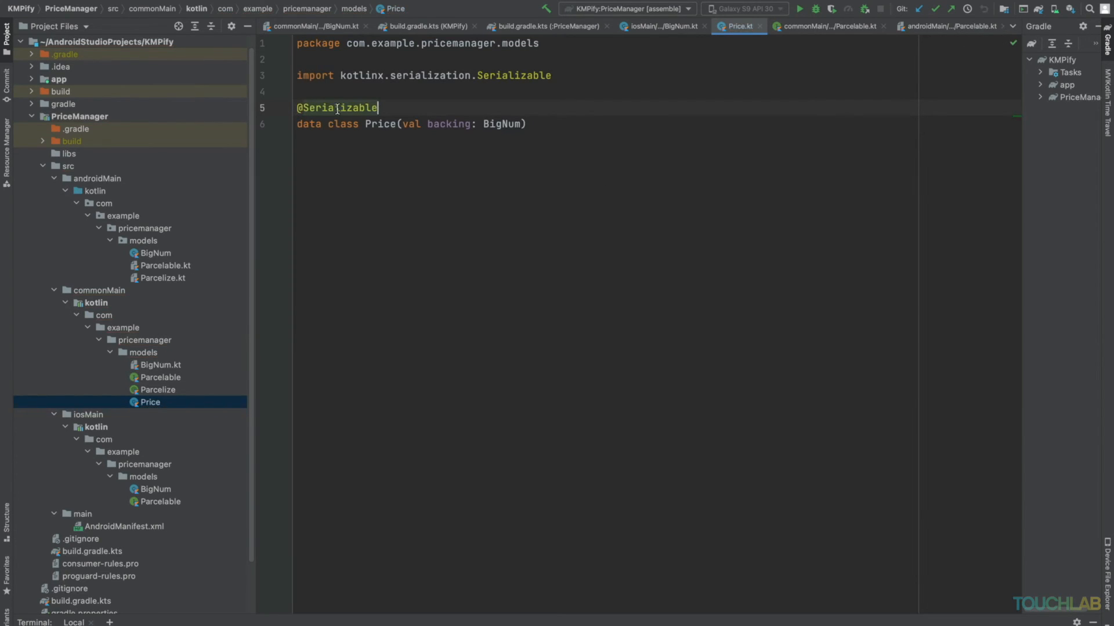